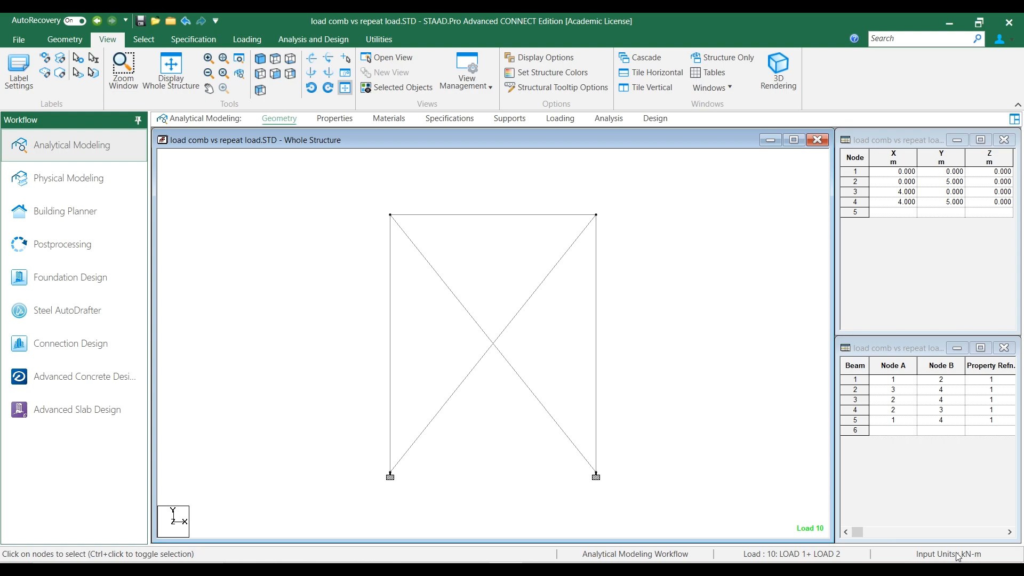
mouse_move(563, 501)
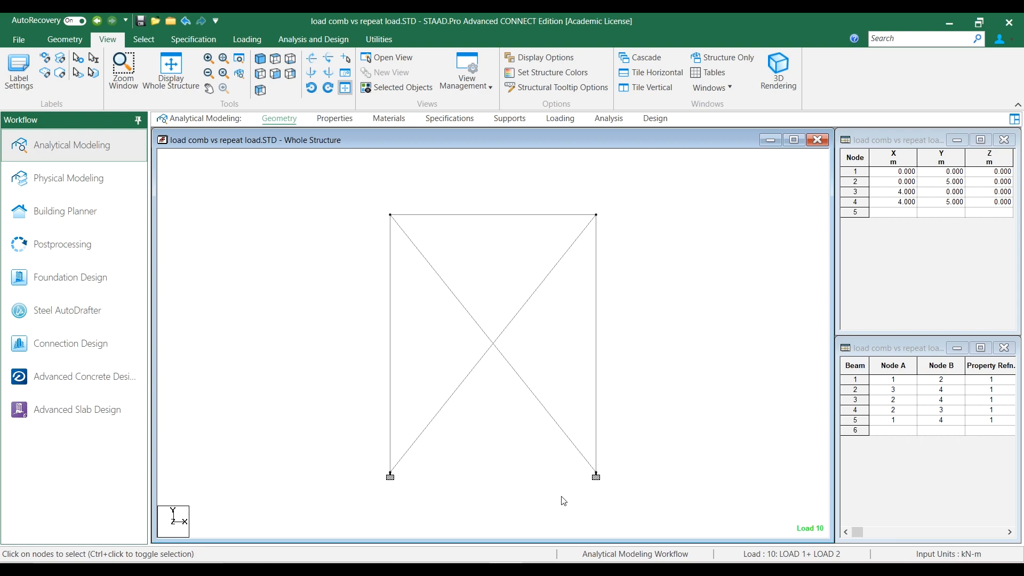
mouse_move(384, 407)
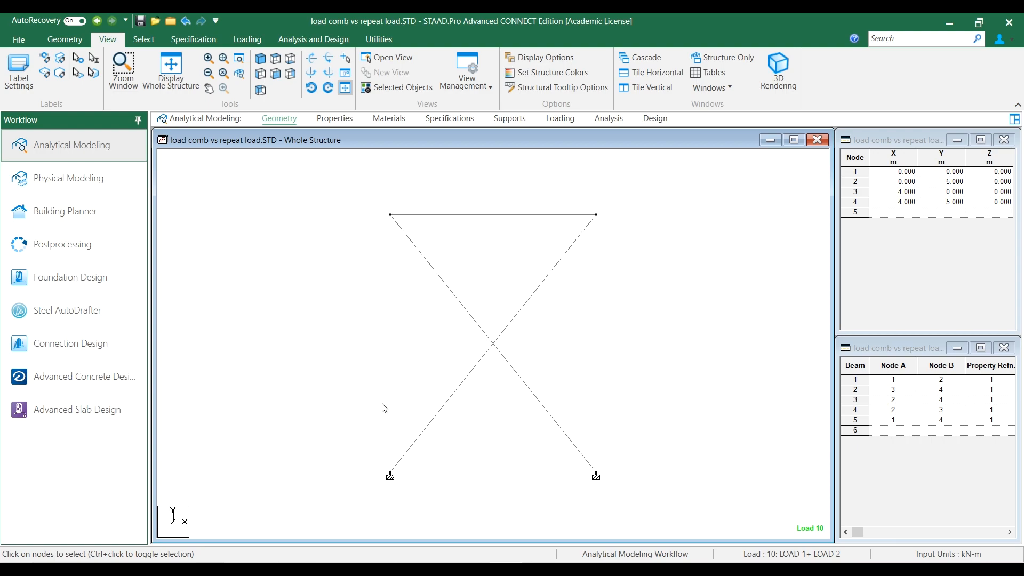
mouse_move(595, 231)
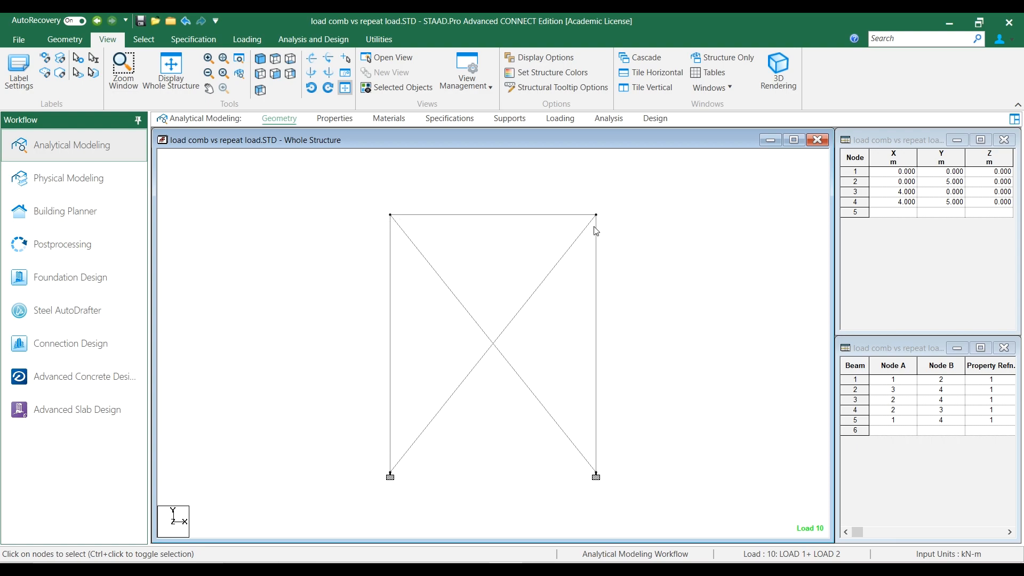
mouse_move(447, 293)
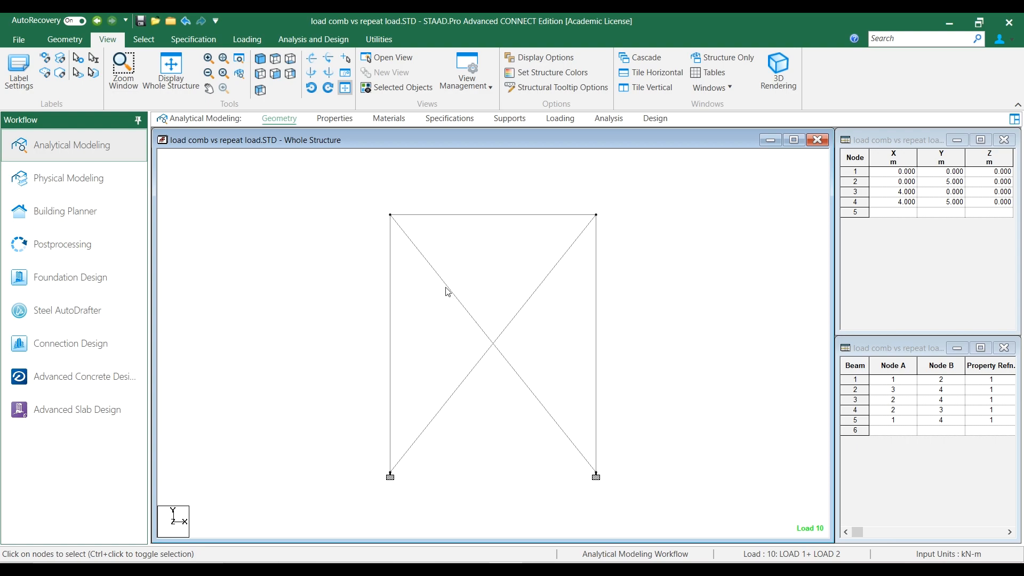
Highlight the MEMBER TENSION specification, revealing it applies to diagonal braces 4 and 5
click(481, 353)
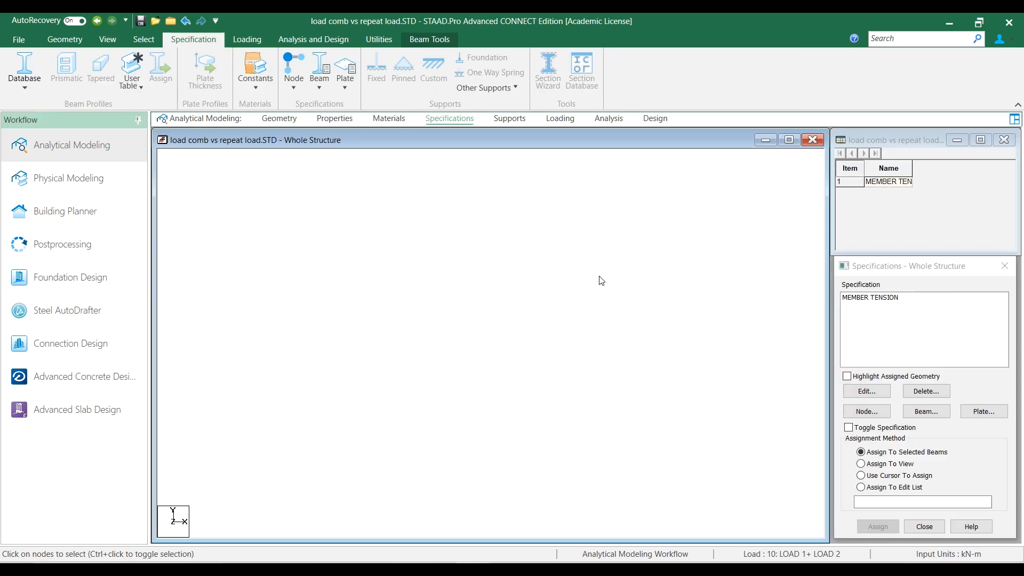
click(847, 376)
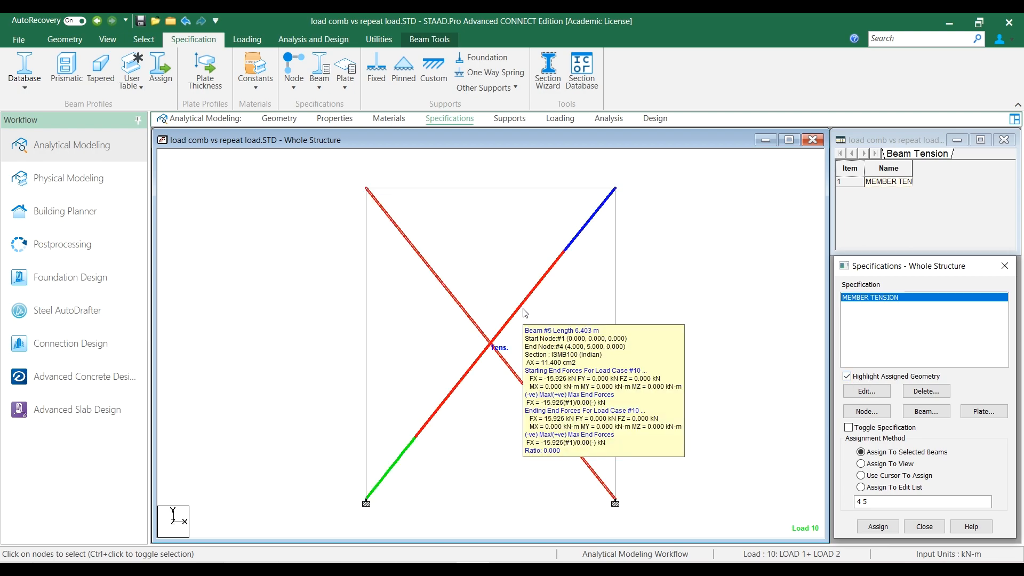
mouse_move(566, 326)
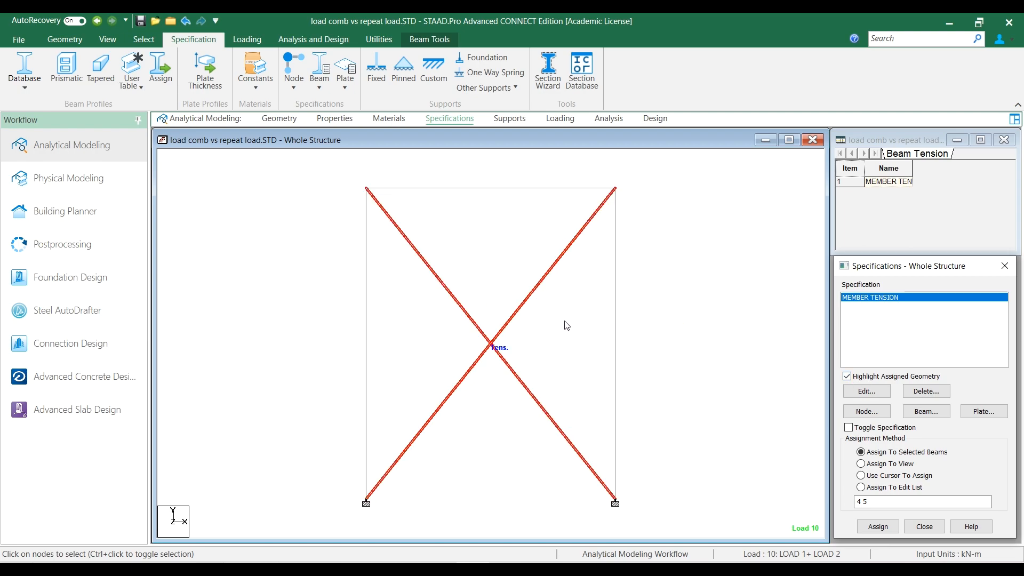
mouse_move(356, 331)
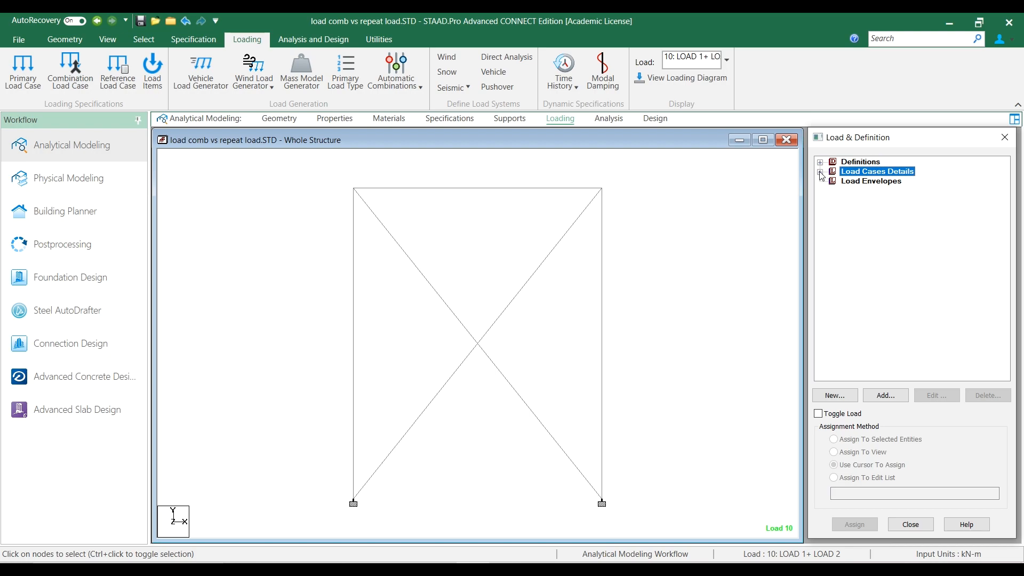
Expand the load cases to show LOAD-1's 10 kN FX and LOAD-2's −10 kN FX node loads
click(821, 172)
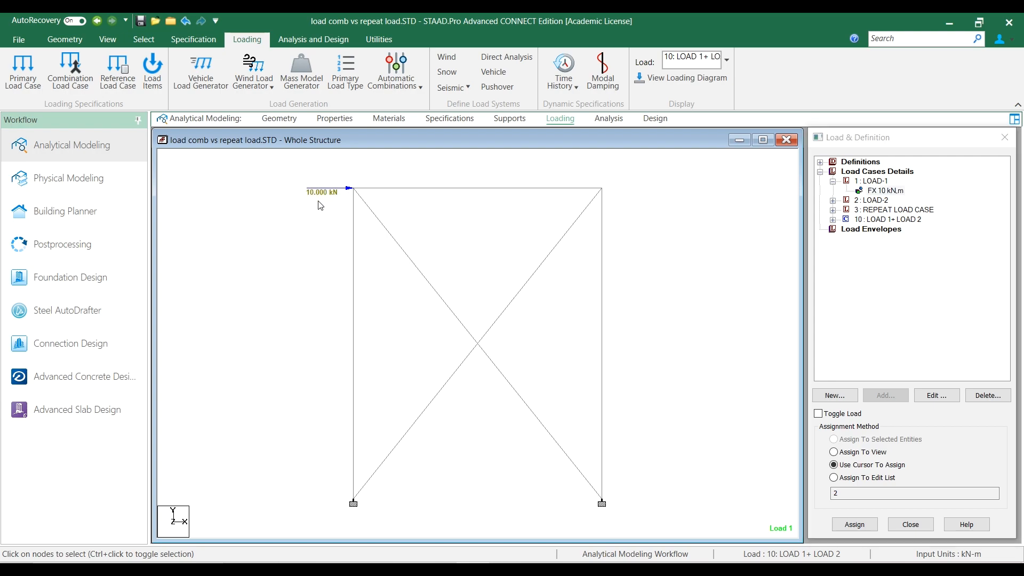
mouse_move(346, 204)
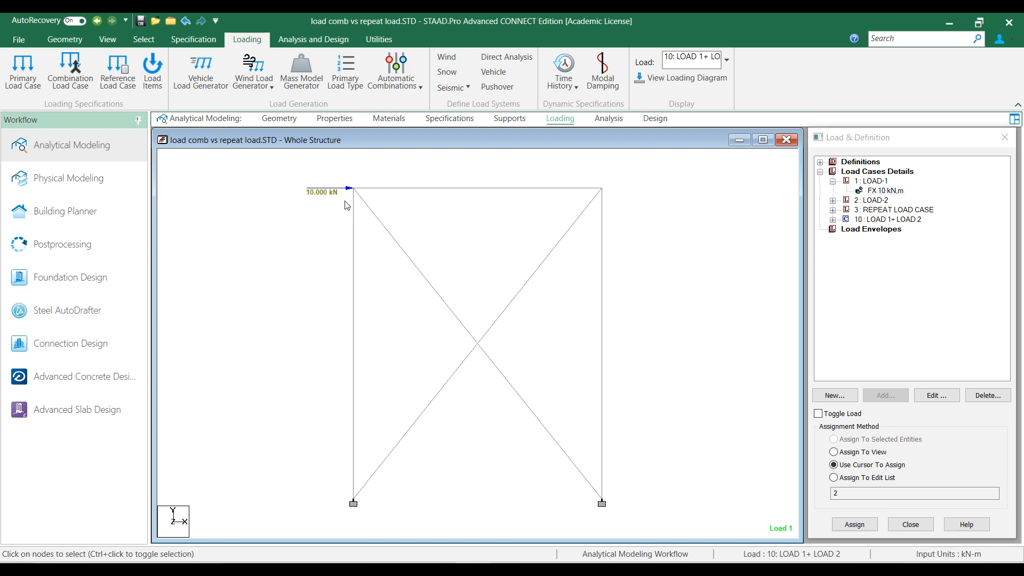
click(870, 201)
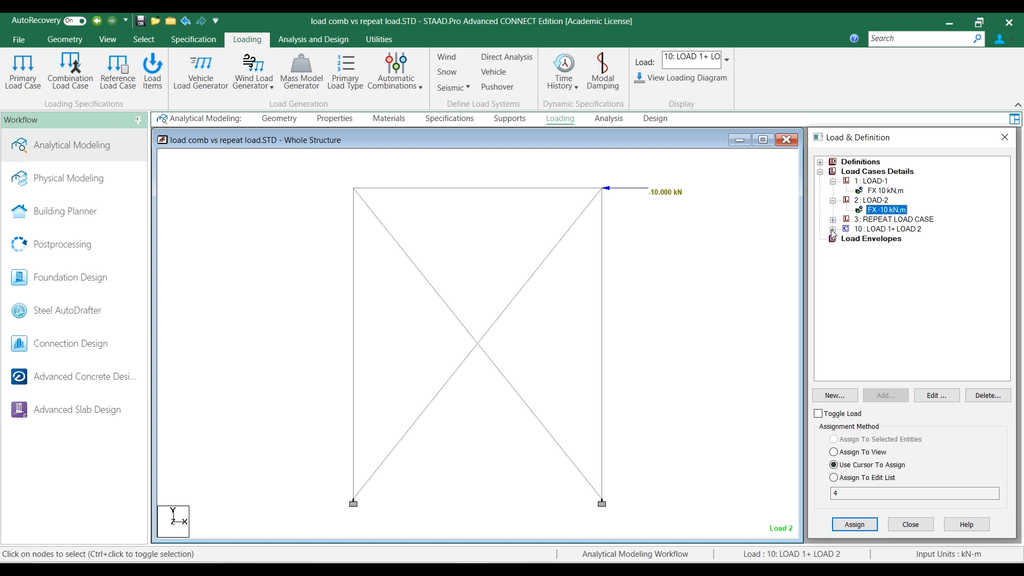
Expand combination 10 (1× Load 1 + 1× Load 2) and REPEAT LOAD CASE 3's definition
click(833, 228)
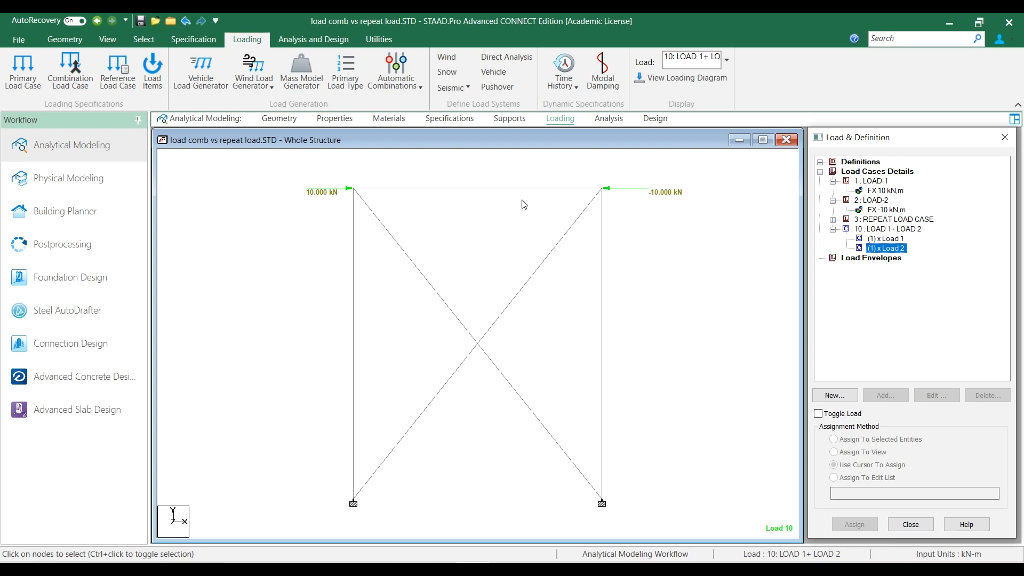
click(833, 220)
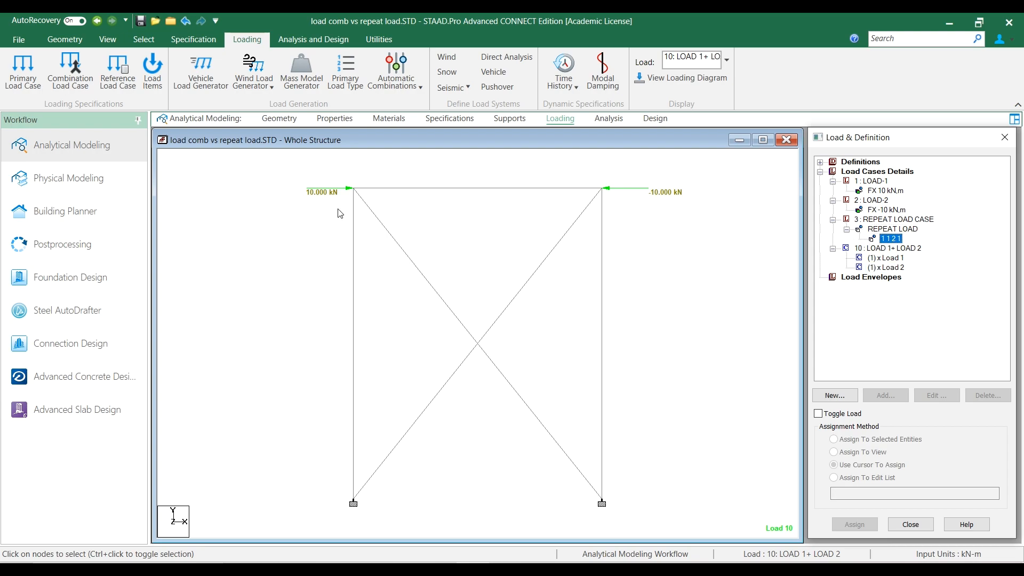
mouse_move(527, 202)
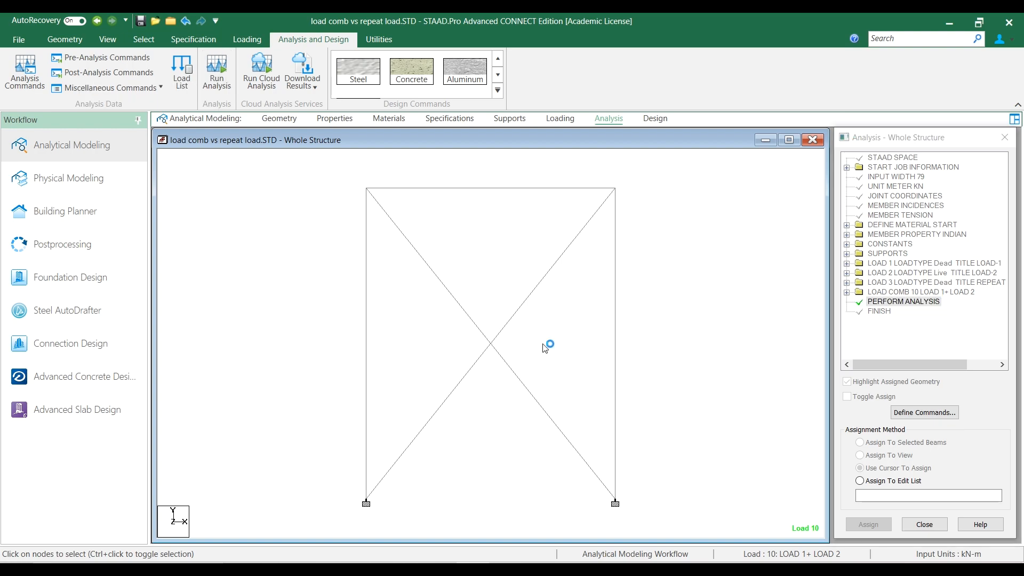
Run the analysis and display the FX axial force diagram in Postprocessing
click(216, 70)
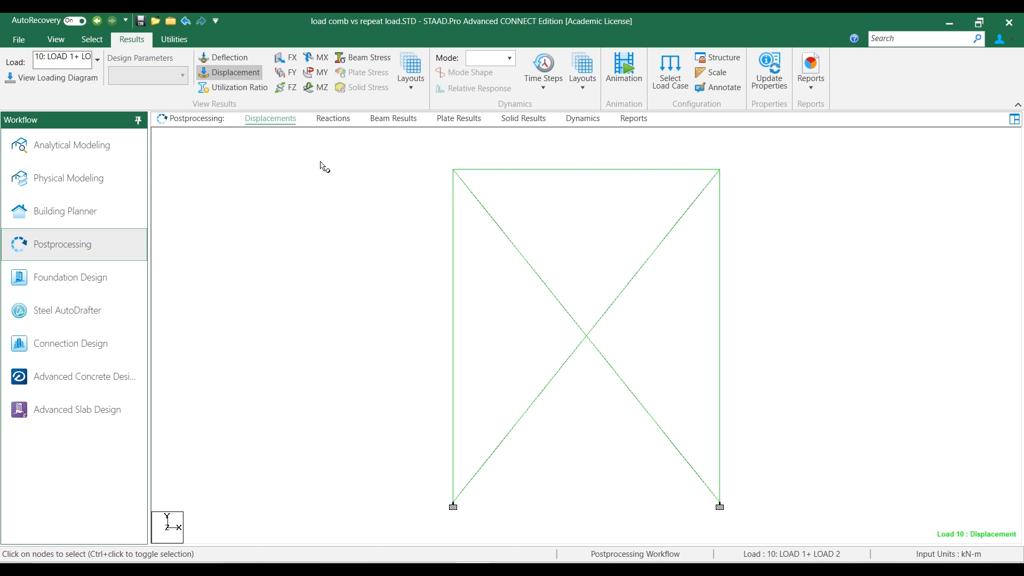
mouse_move(286, 58)
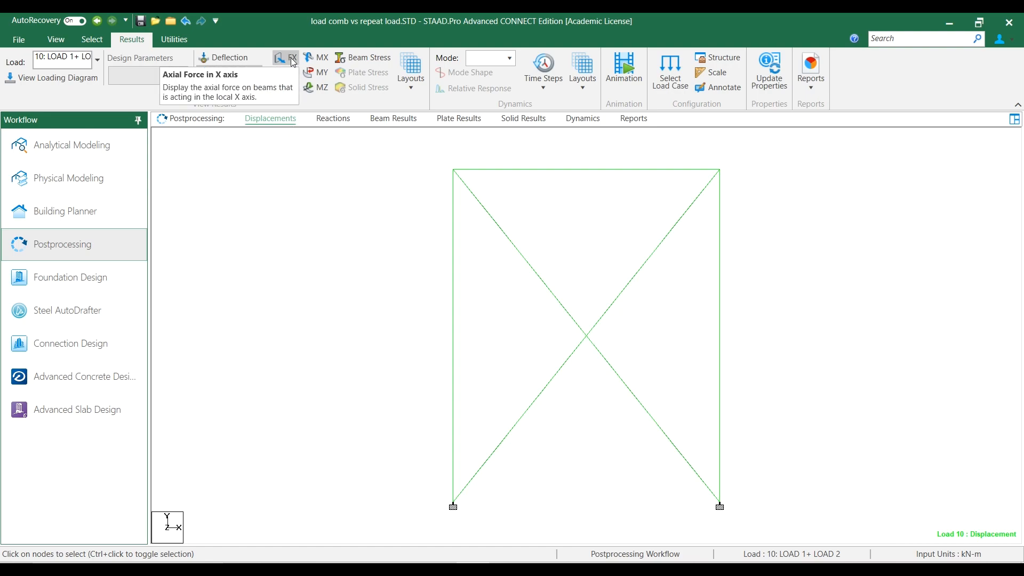
click(284, 58)
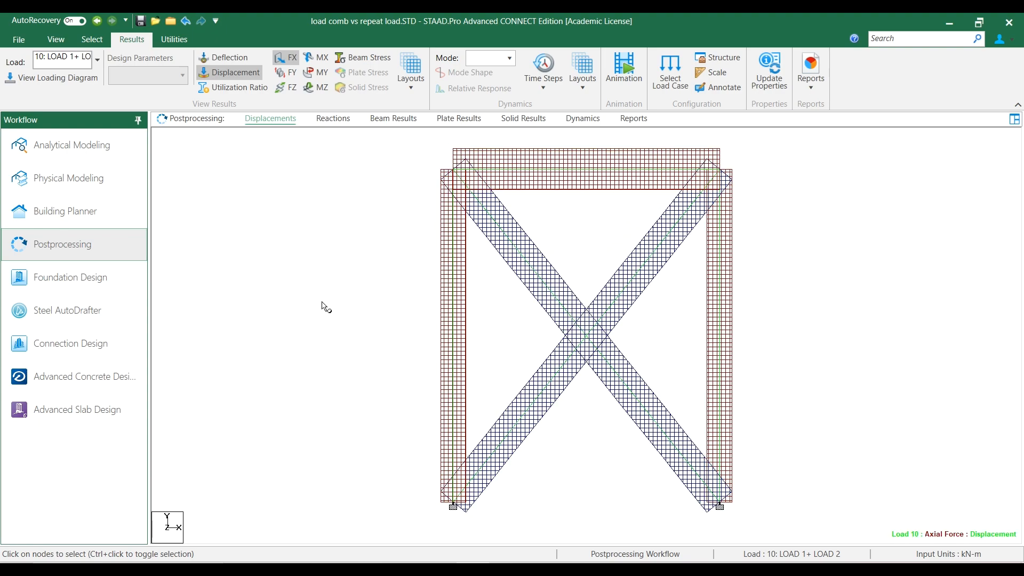
click(100, 60)
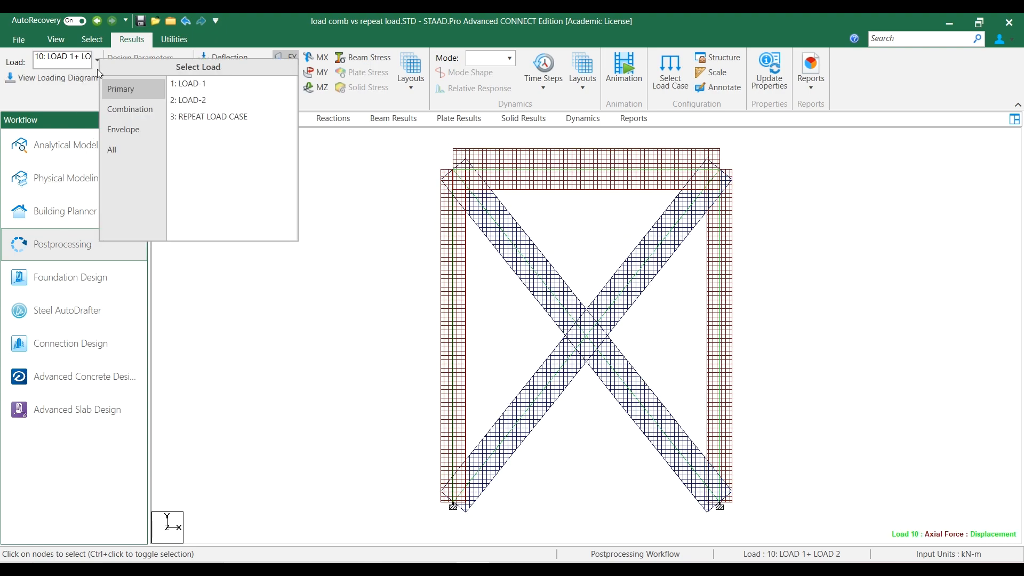
Show the axial force diagram for LOAD-1, then LOAD-2, each loading an opposite brace
click(188, 84)
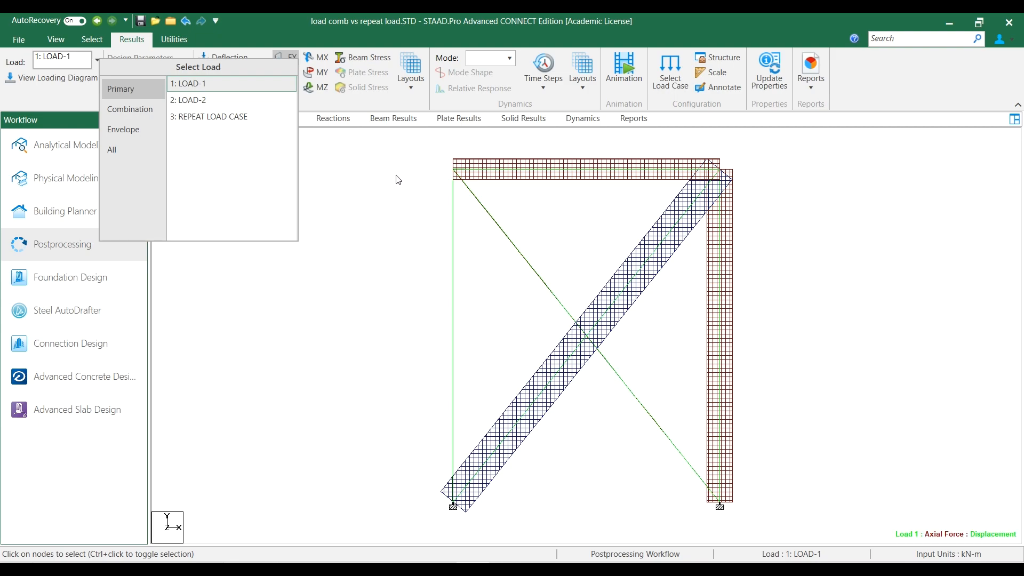
mouse_move(443, 176)
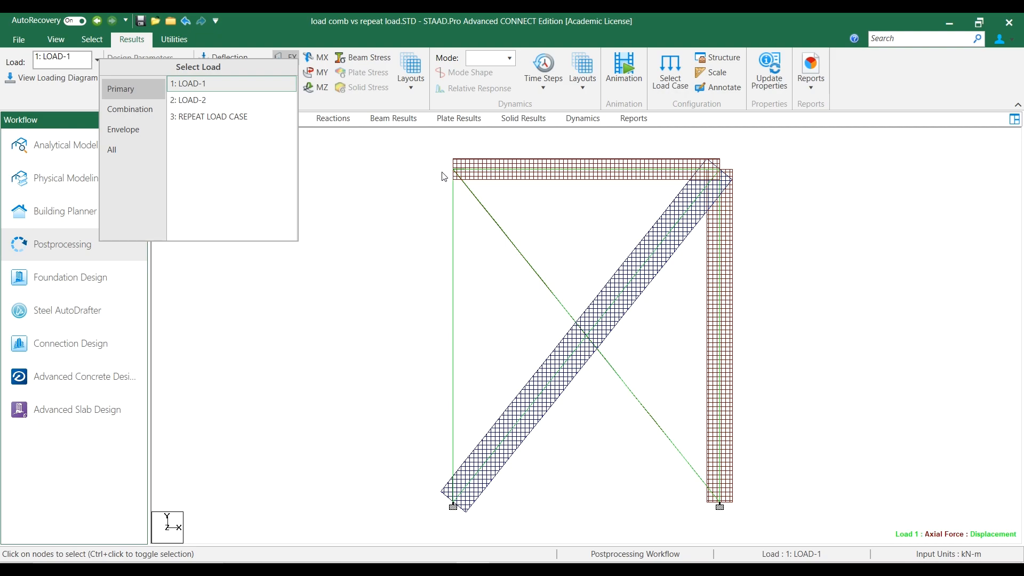
mouse_move(528, 415)
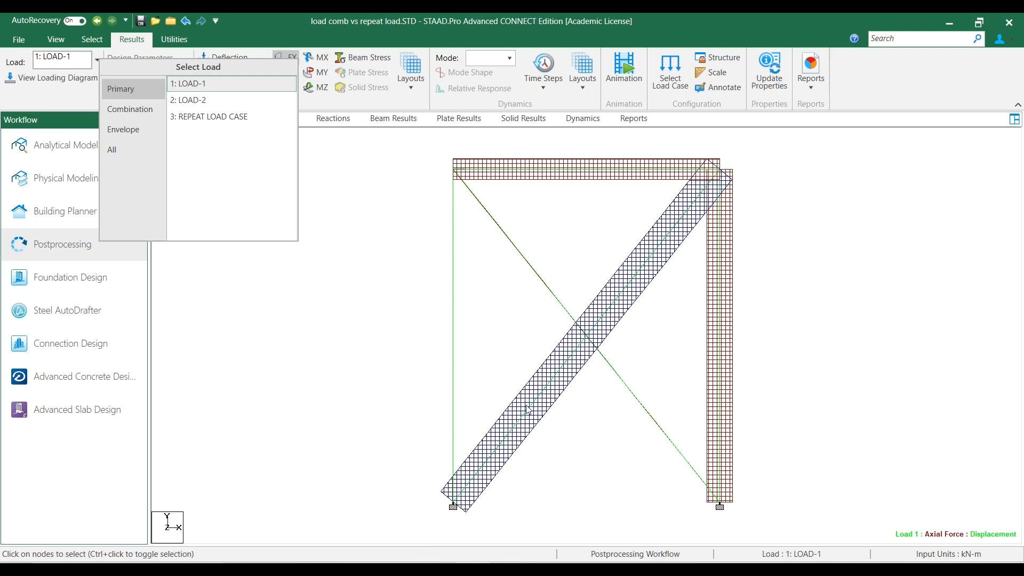
mouse_move(634, 263)
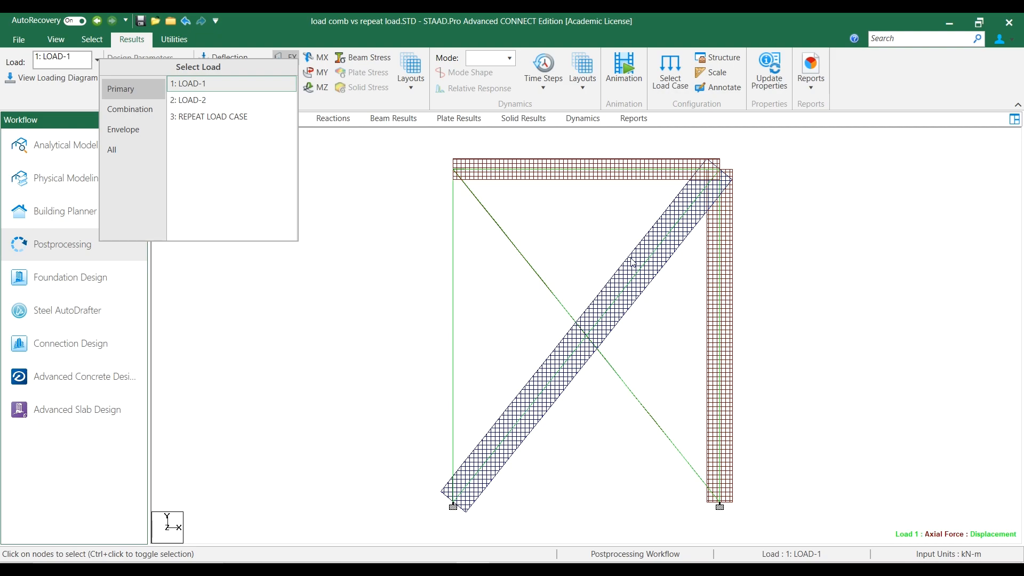
mouse_move(209, 104)
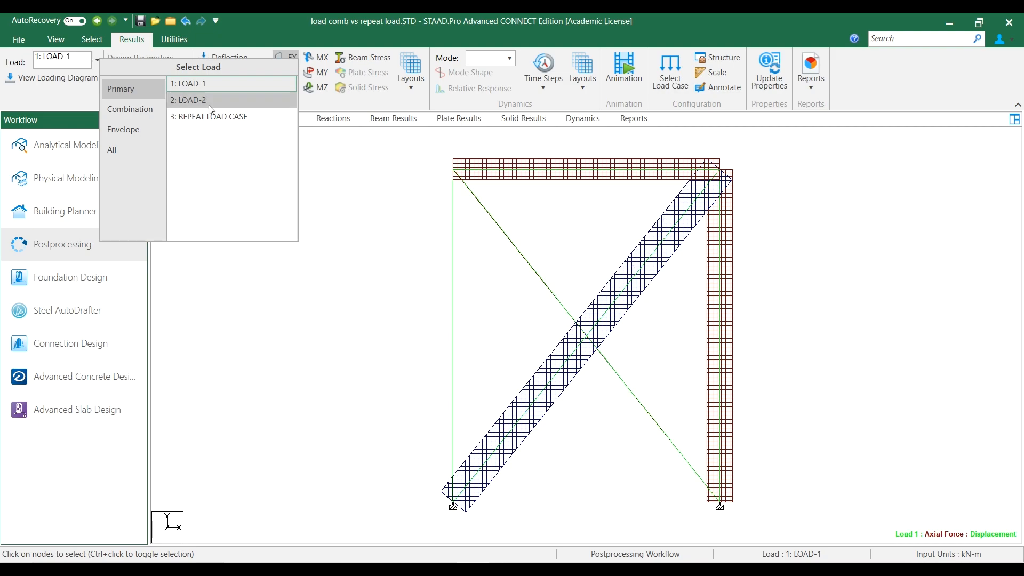
click(189, 100)
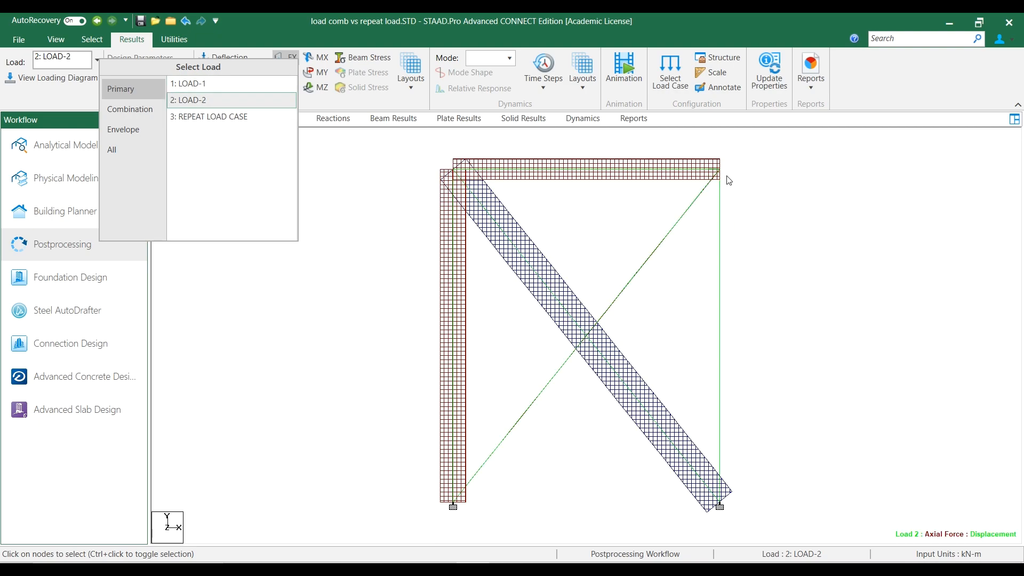
mouse_move(762, 182)
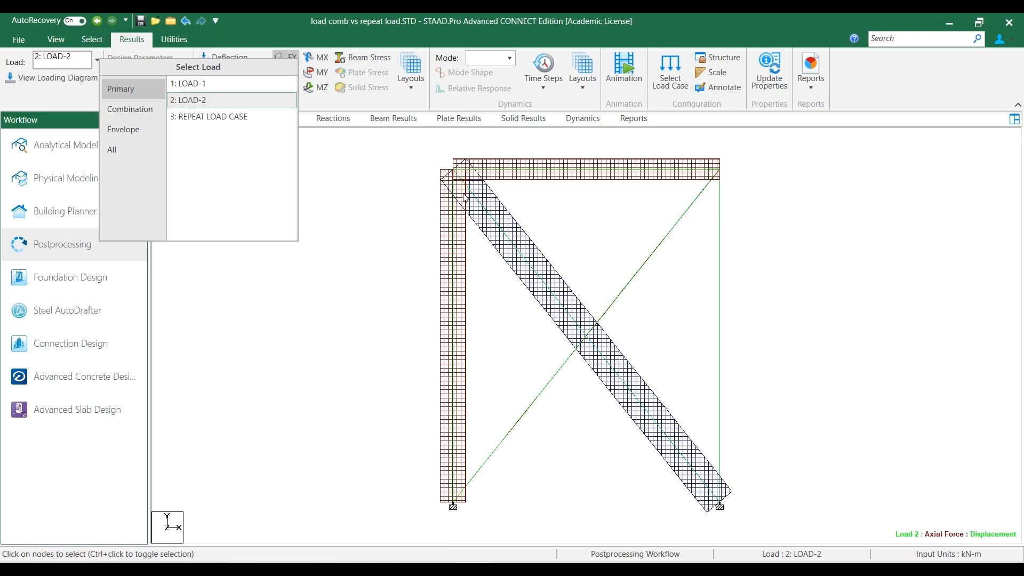
mouse_move(682, 451)
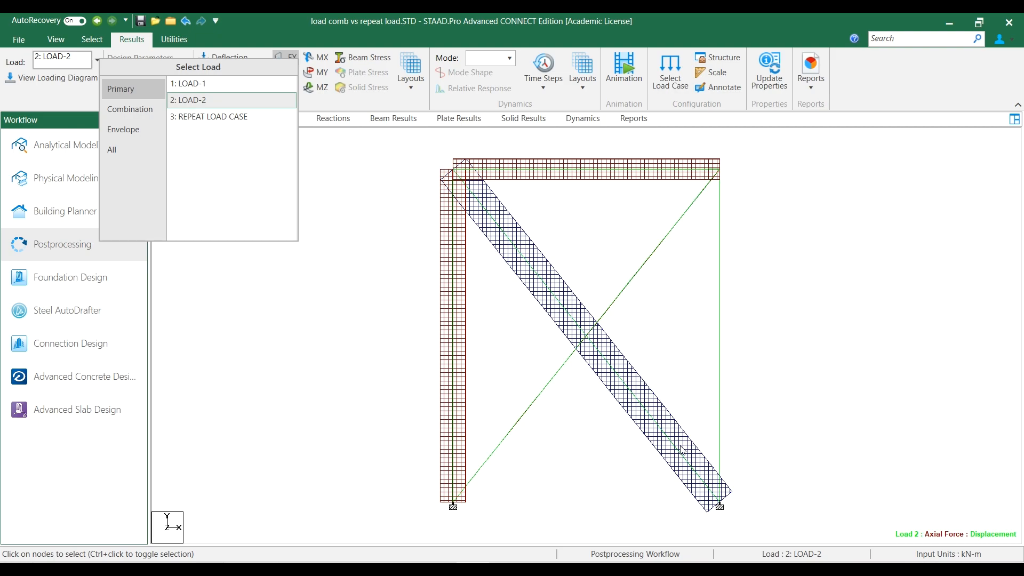
mouse_move(655, 439)
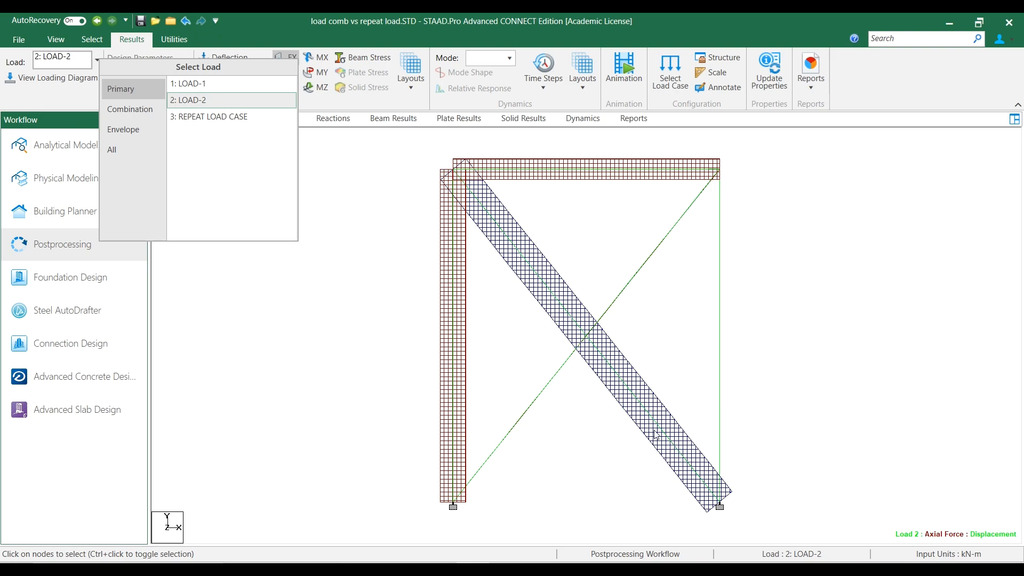
click(130, 109)
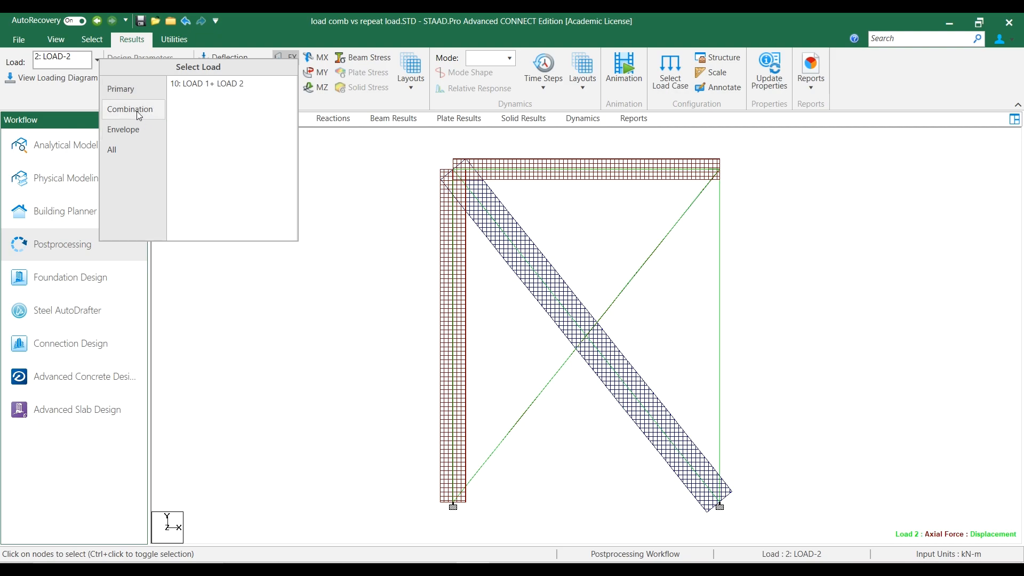
Display axial forces for combination 10: LOAD 1+ LOAD 2, with both braces carrying force
click(206, 83)
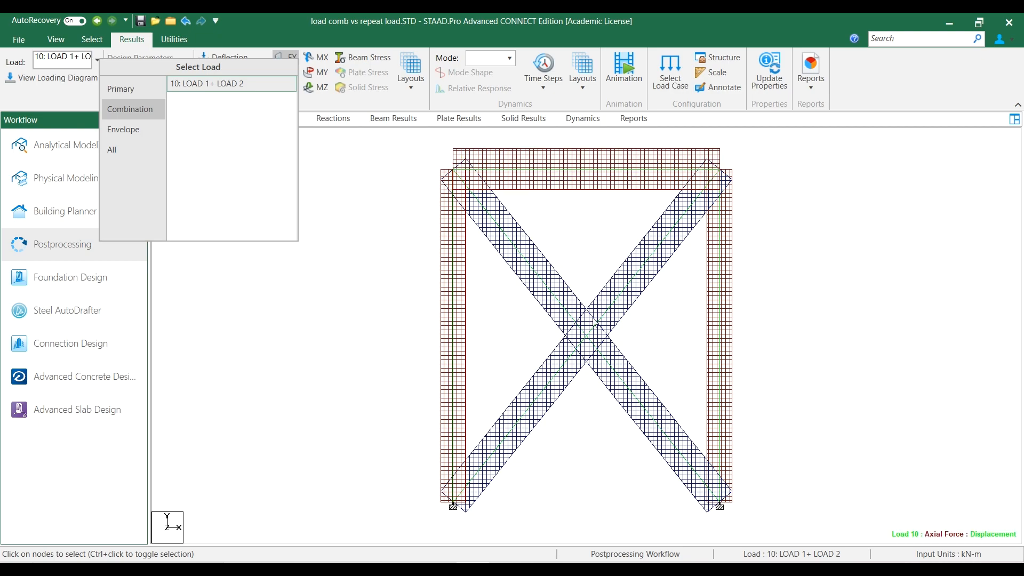
mouse_move(351, 178)
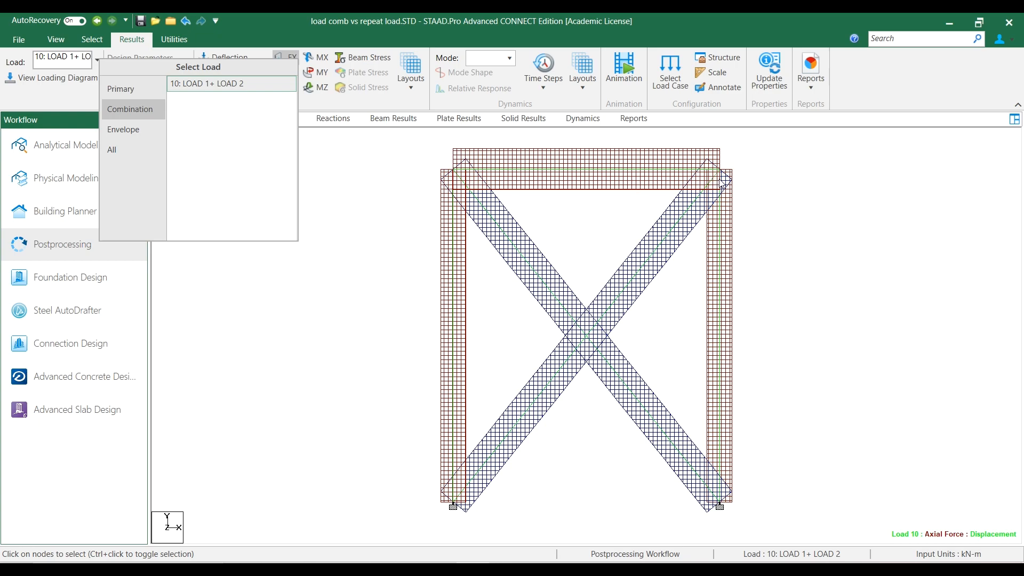
mouse_move(777, 177)
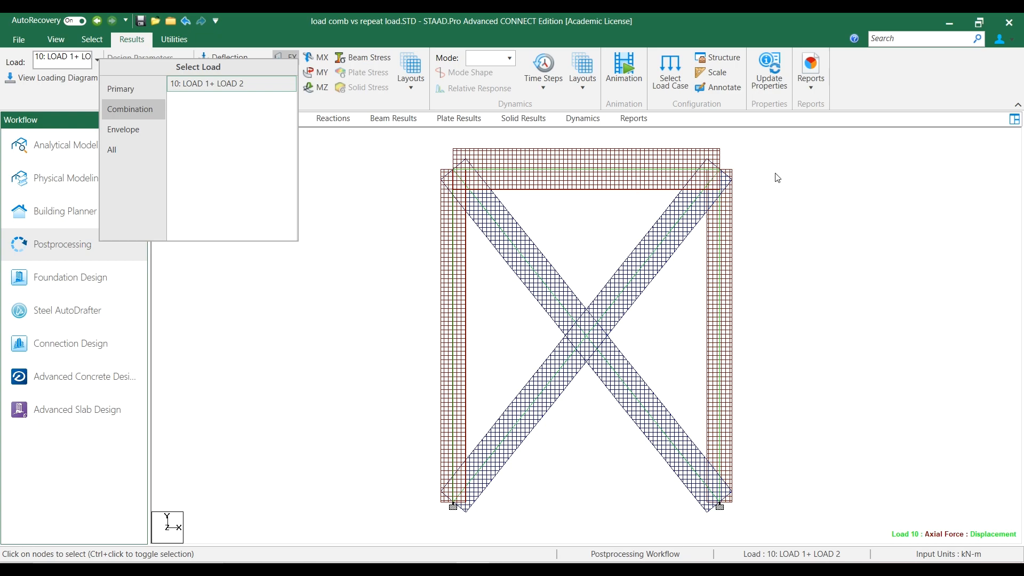
mouse_move(779, 198)
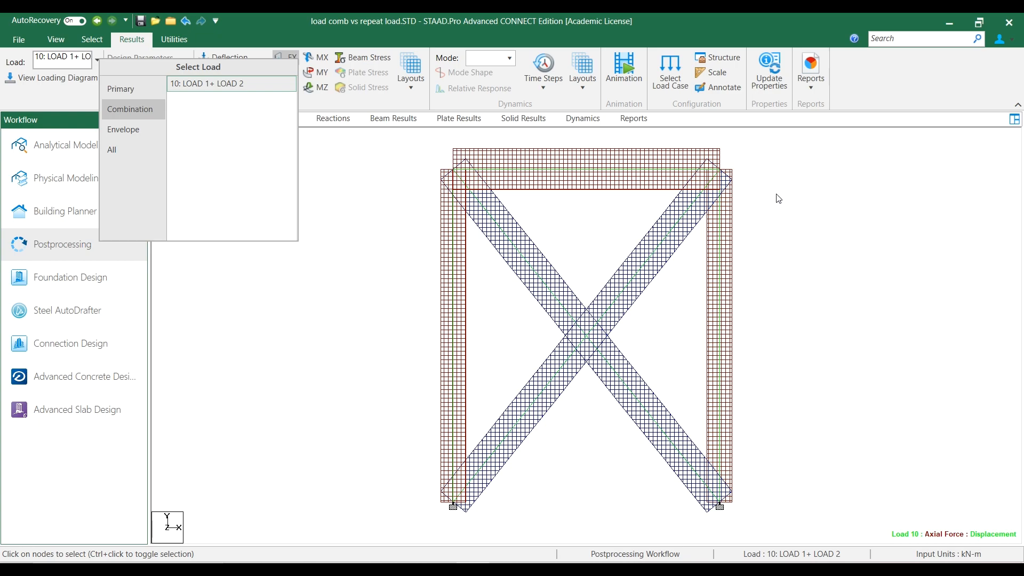
mouse_move(513, 235)
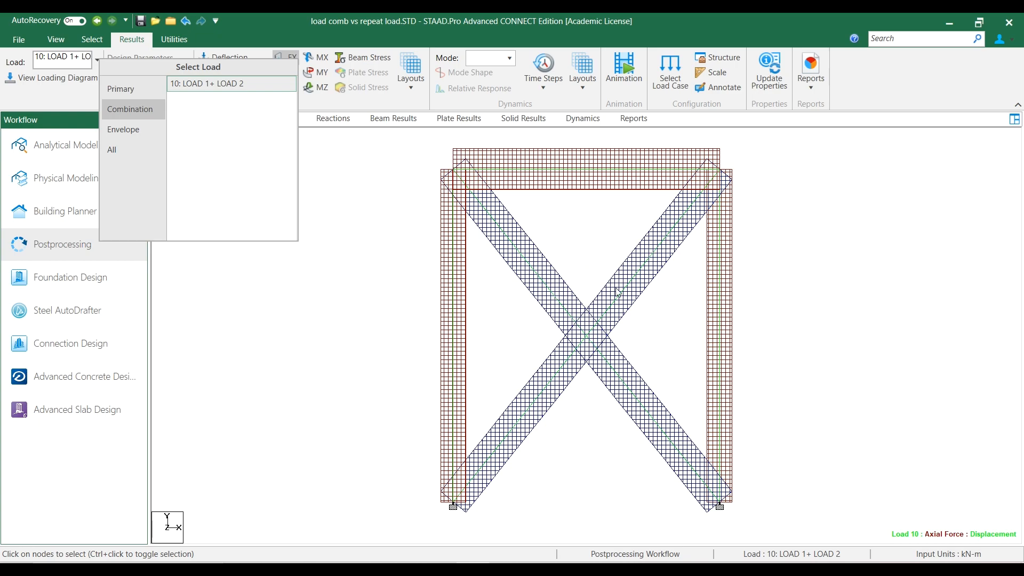
mouse_move(590, 337)
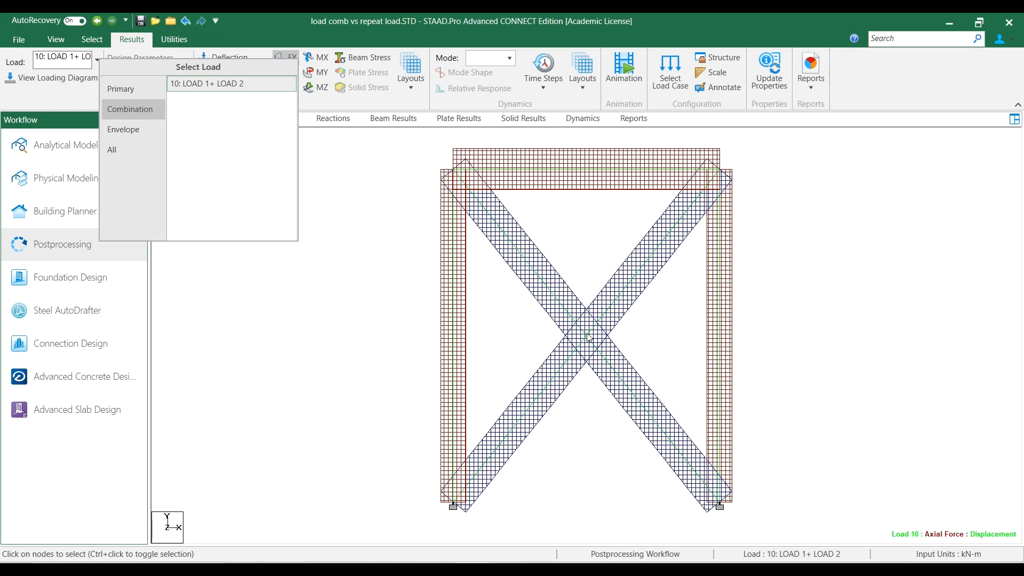
mouse_move(589, 337)
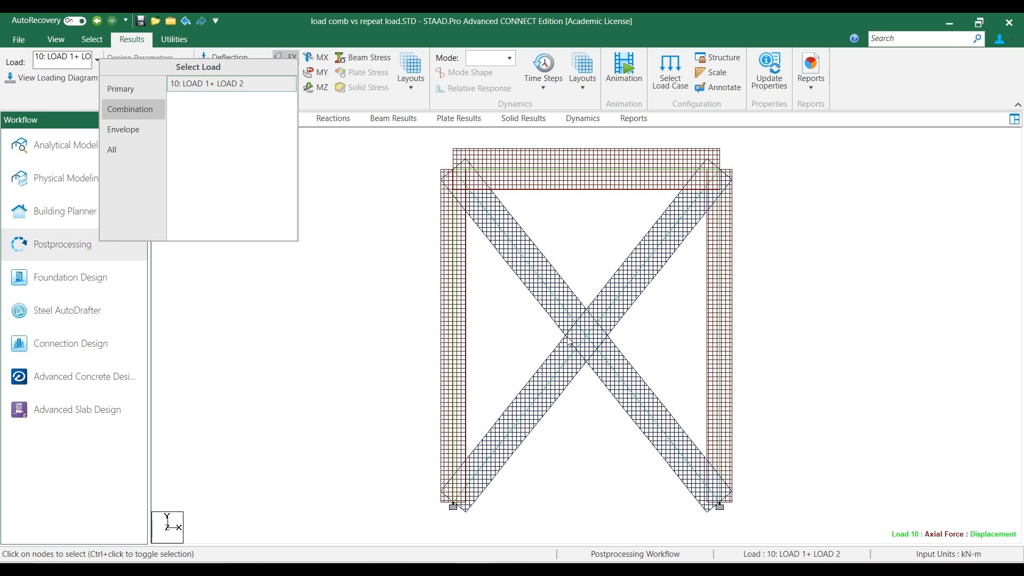
mouse_move(637, 299)
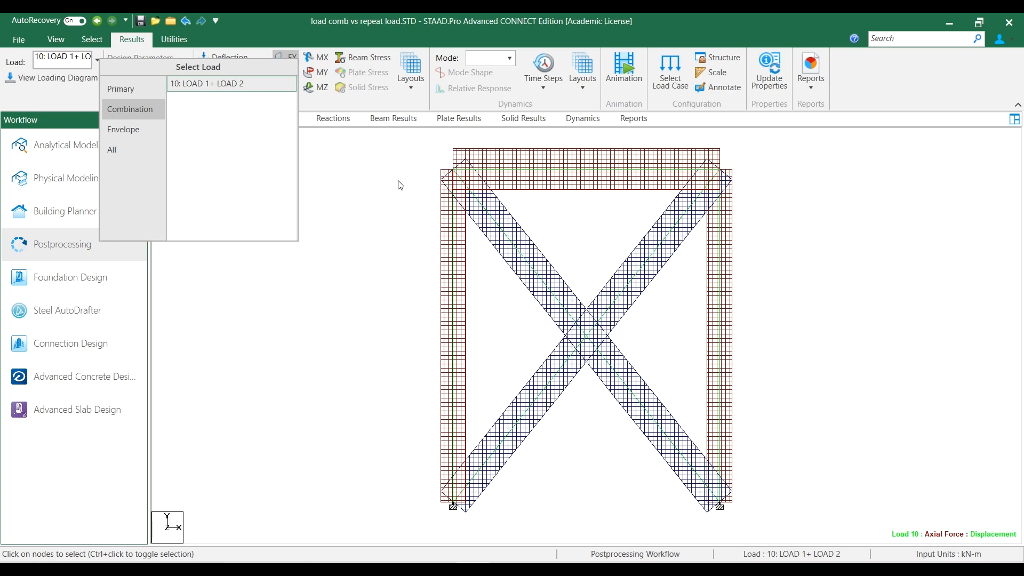
mouse_move(434, 193)
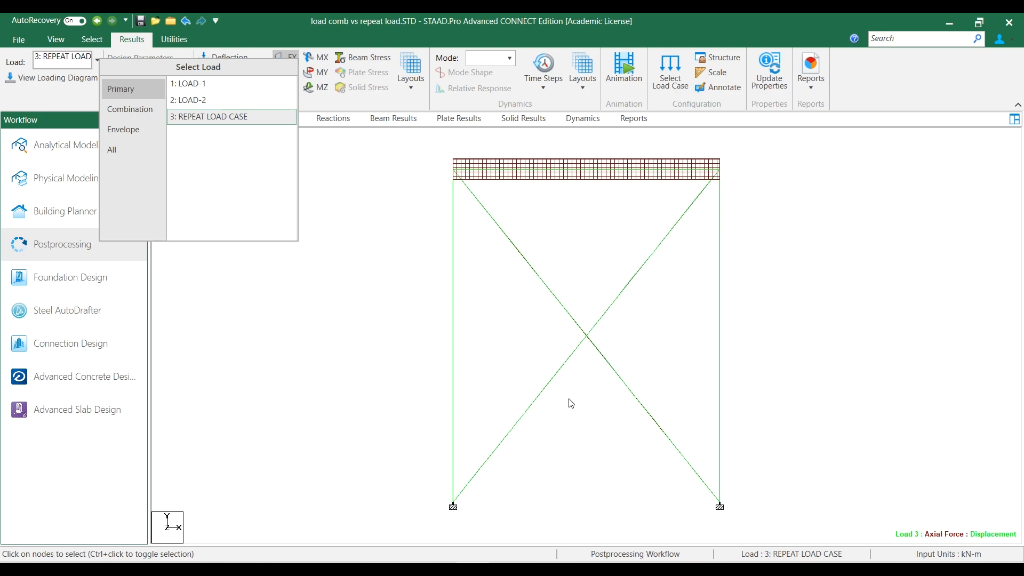
mouse_move(420, 180)
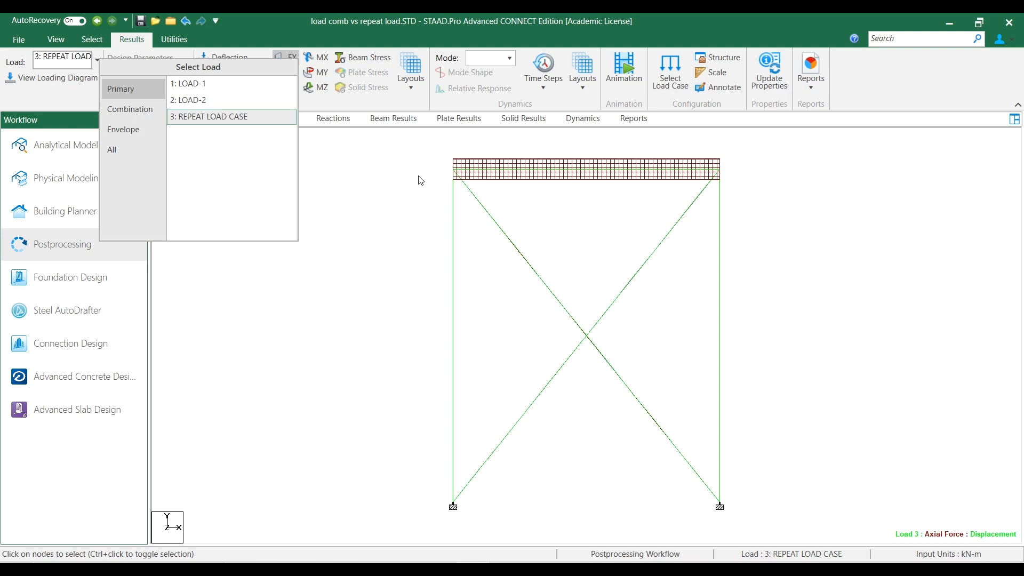
mouse_move(745, 184)
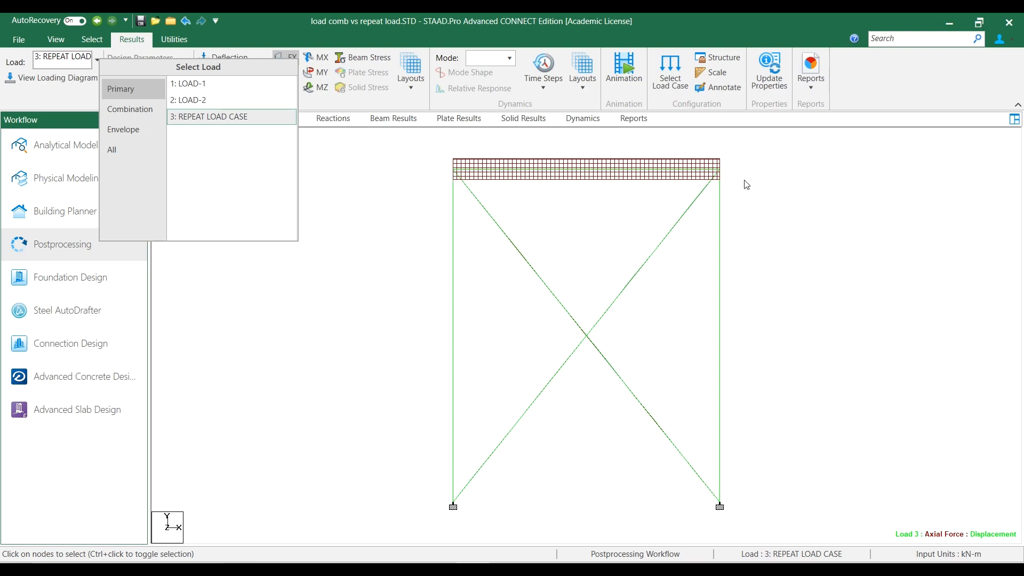
mouse_move(576, 293)
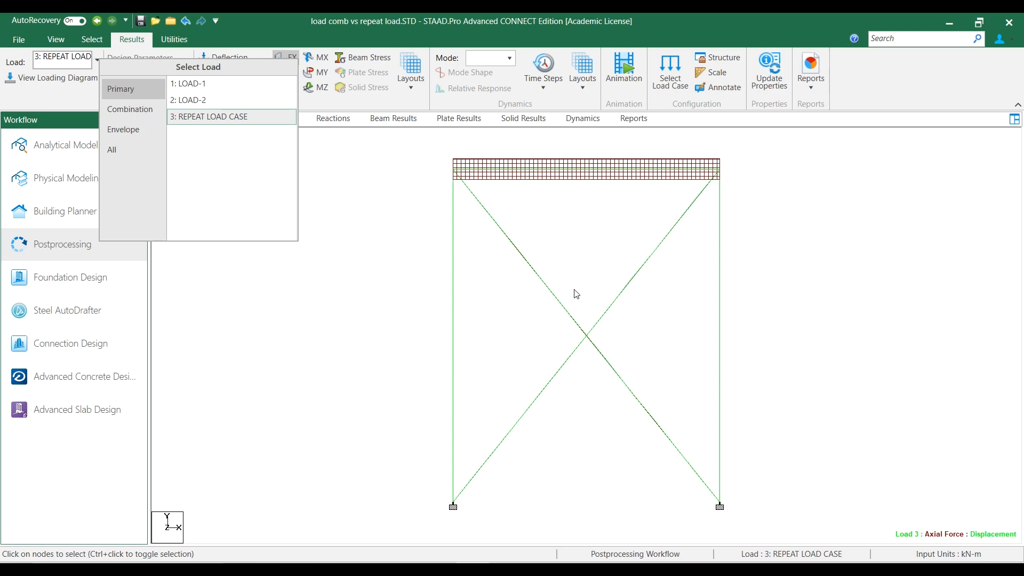
mouse_move(533, 311)
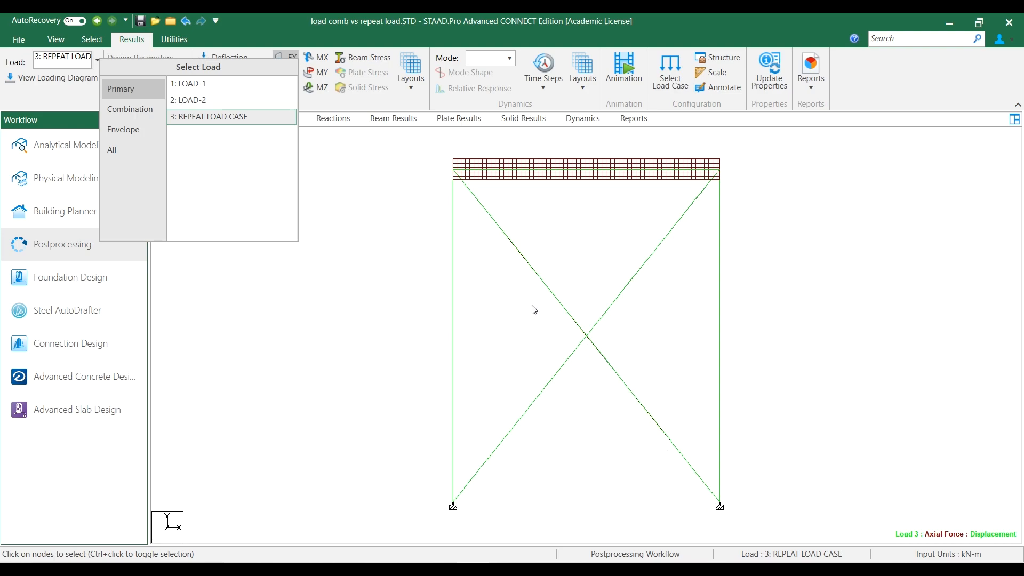
mouse_move(655, 246)
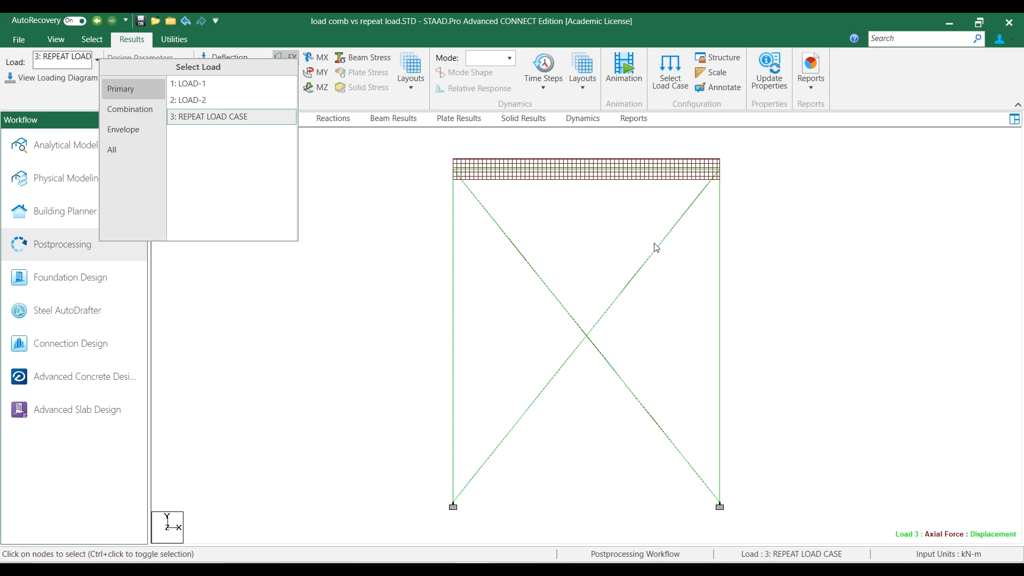
mouse_move(566, 375)
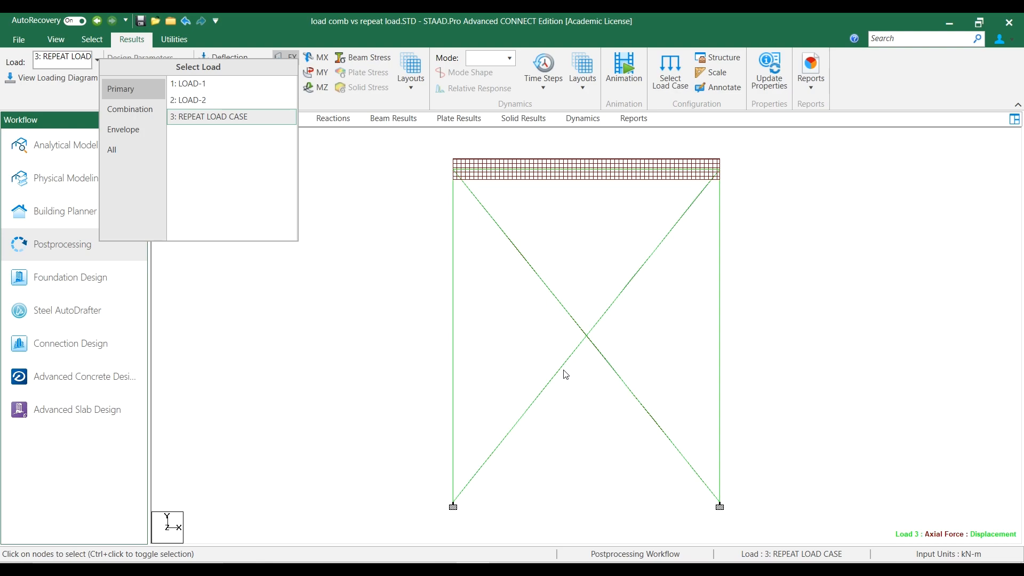
mouse_move(247, 200)
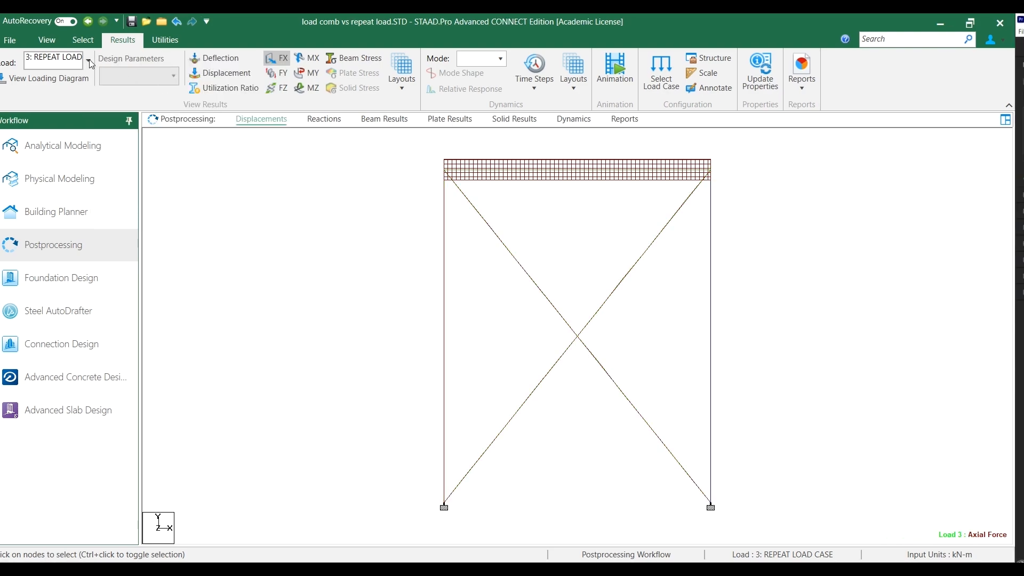
Return from results to Analytical Modeling and the Loading section's Load & Definition panel
click(85, 63)
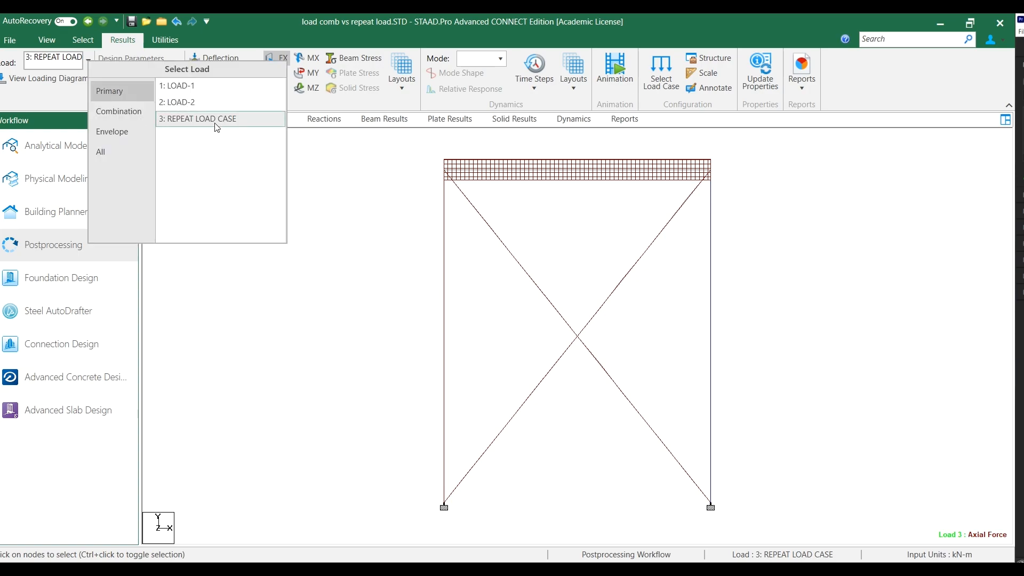
mouse_move(316, 144)
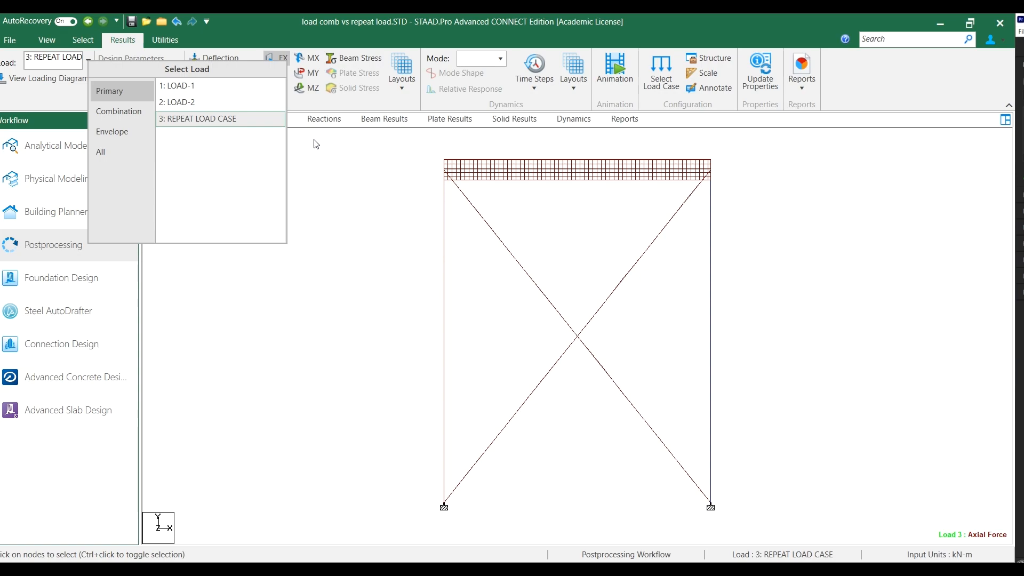
mouse_move(461, 193)
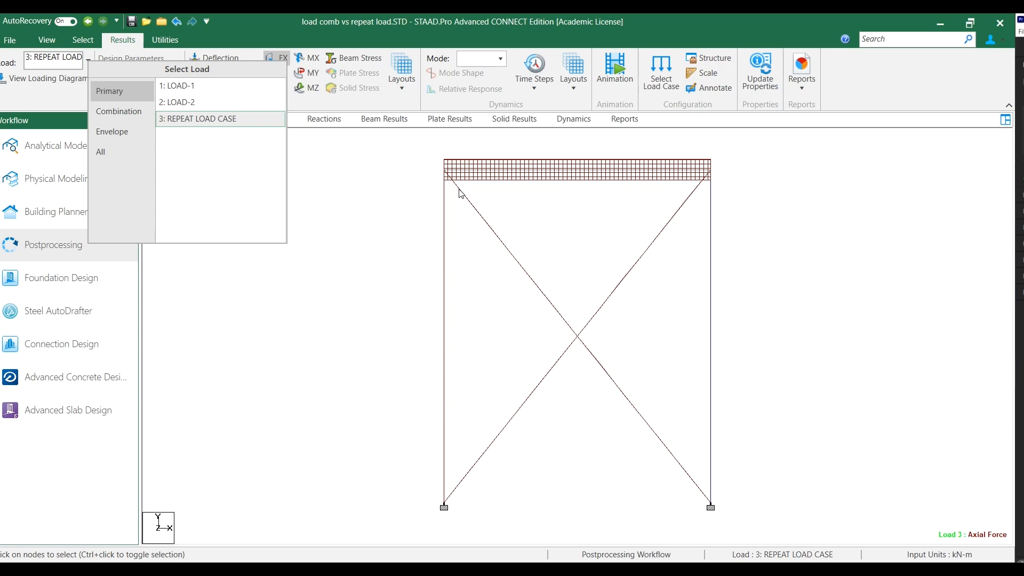
mouse_move(82, 173)
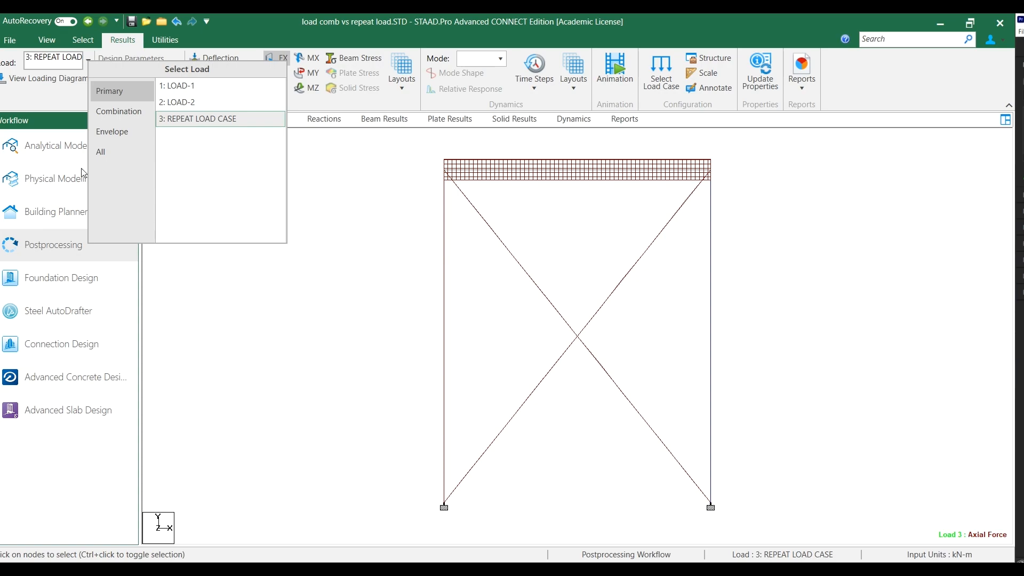
click(58, 179)
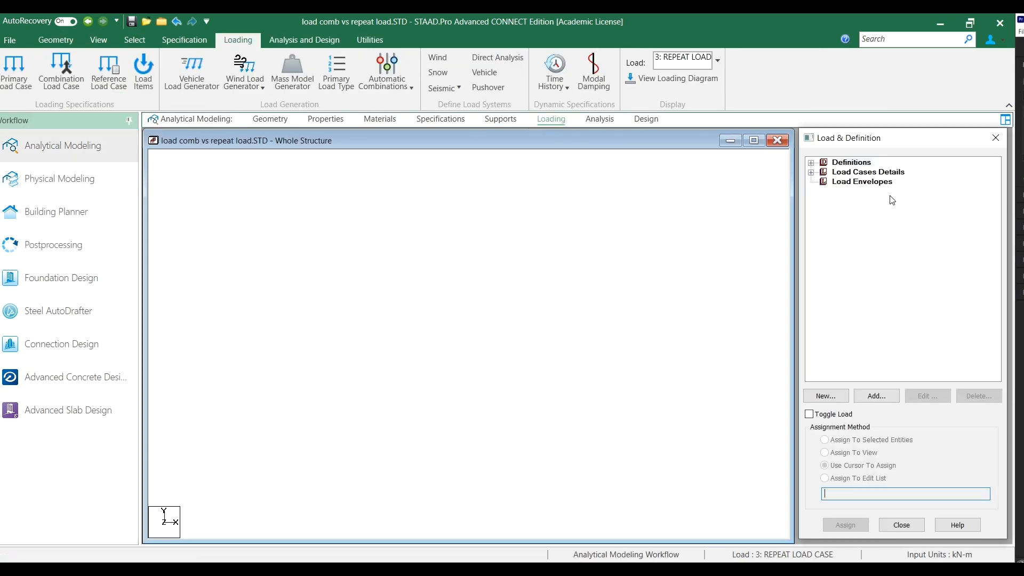
Expand REPEAT LOAD CASE 3 to show its 1 1 2 1 definition and both 10 kN node loads
click(868, 172)
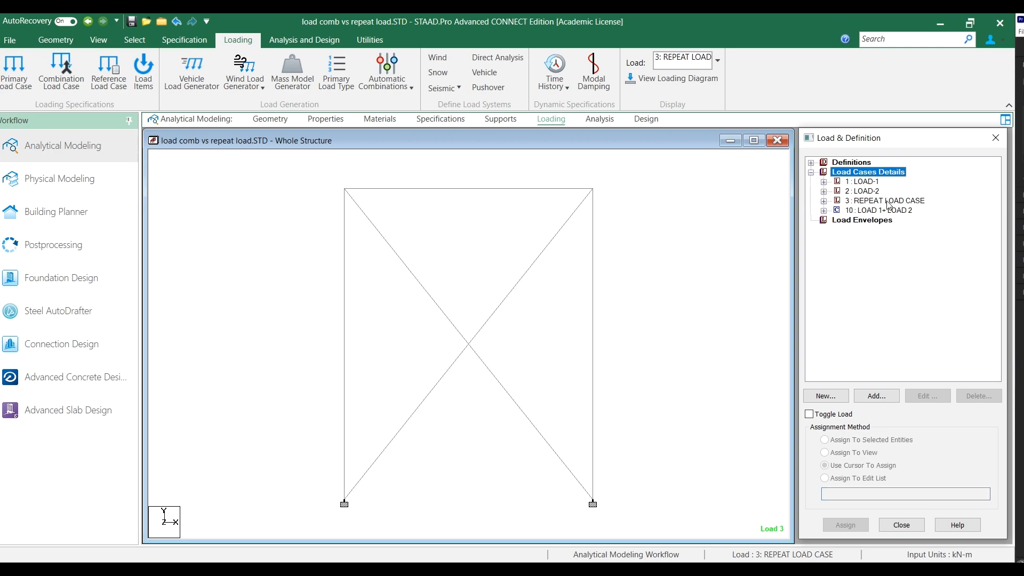
click(824, 200)
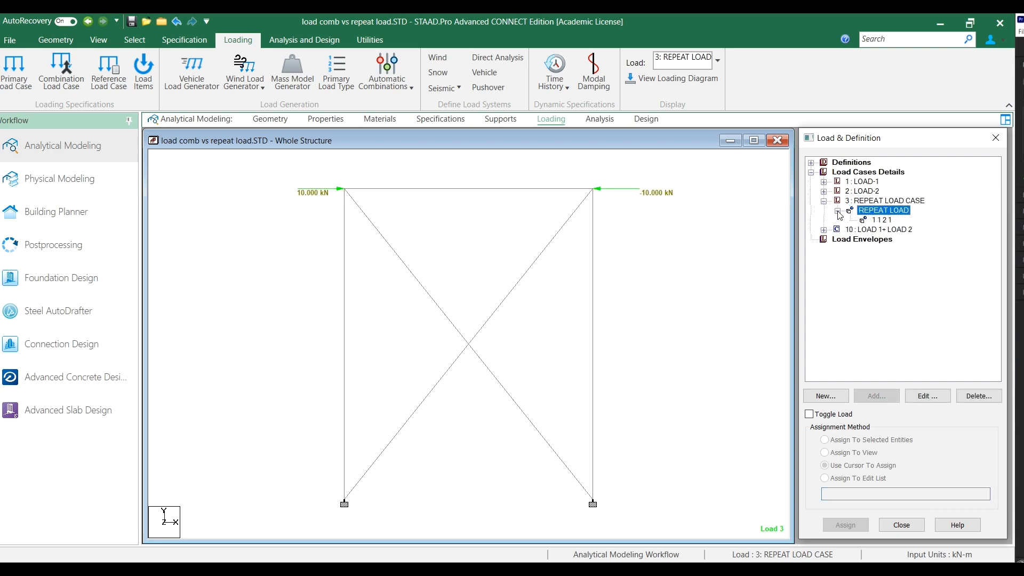
click(882, 220)
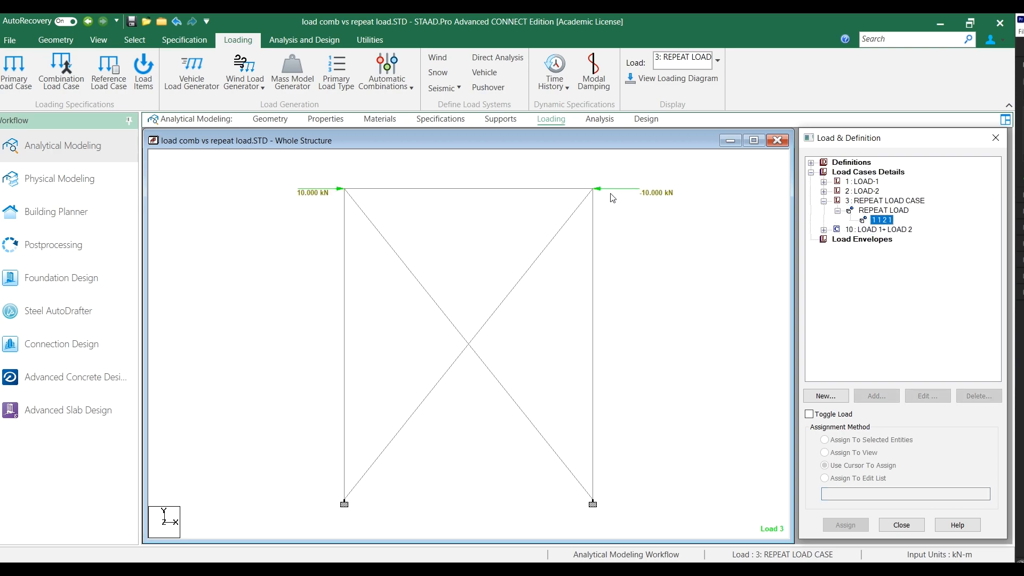
mouse_move(576, 207)
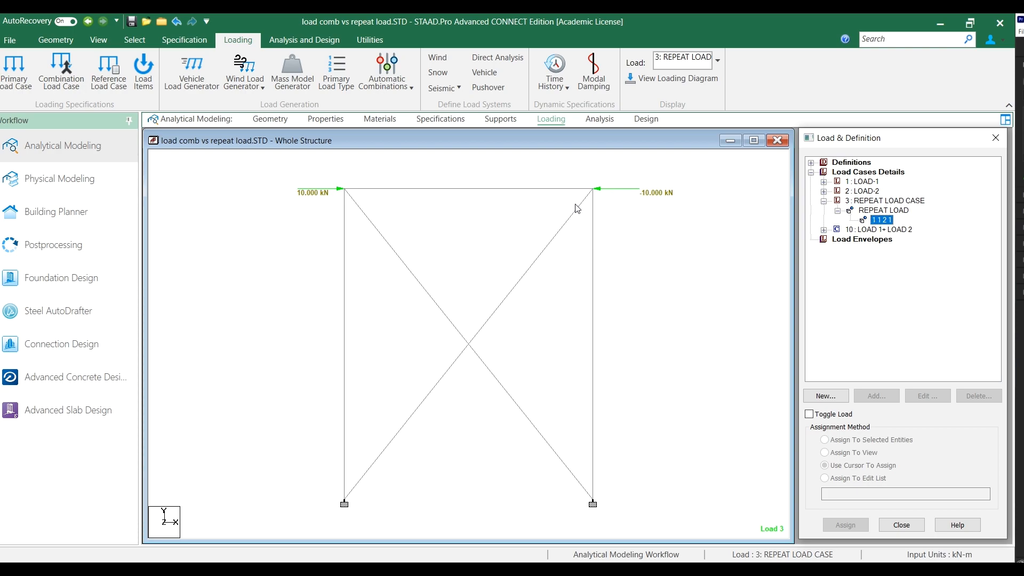
mouse_move(875, 231)
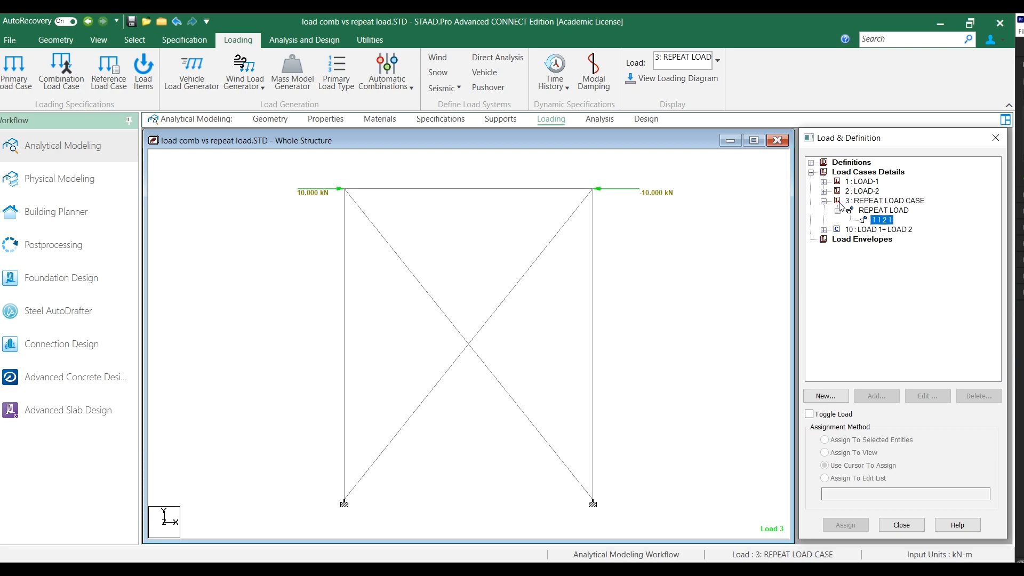
mouse_move(832, 209)
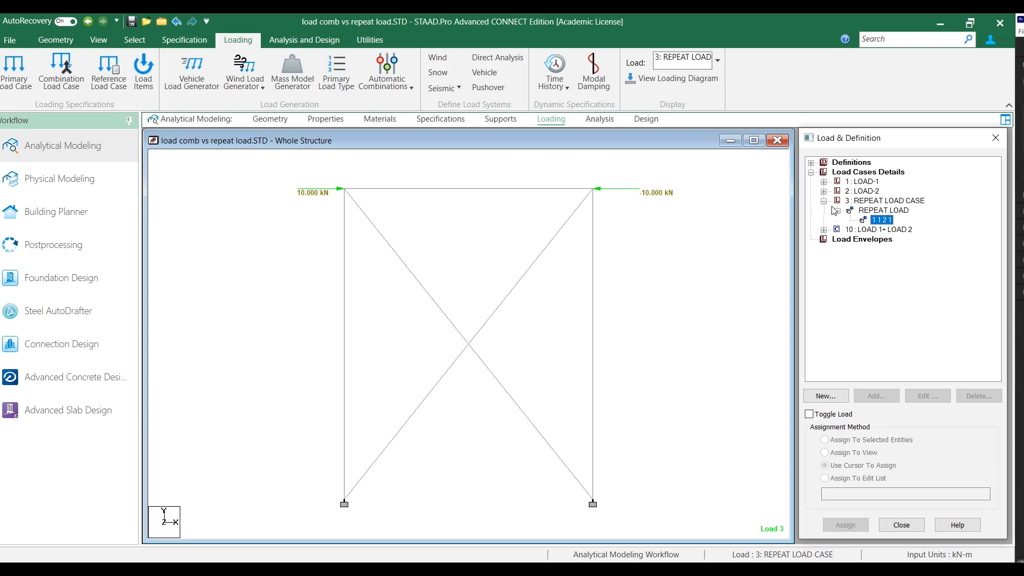
mouse_move(318, 207)
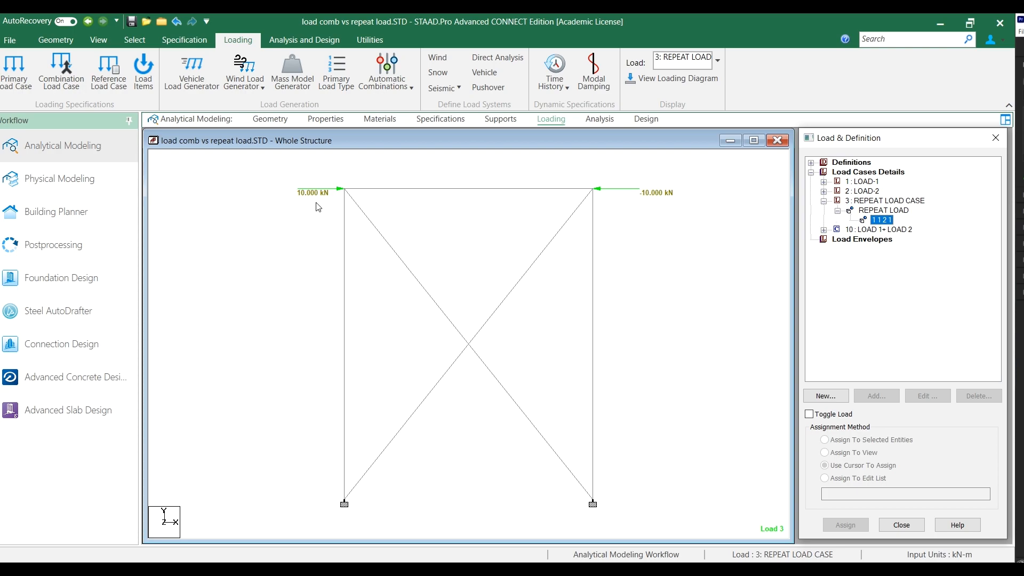
mouse_move(347, 211)
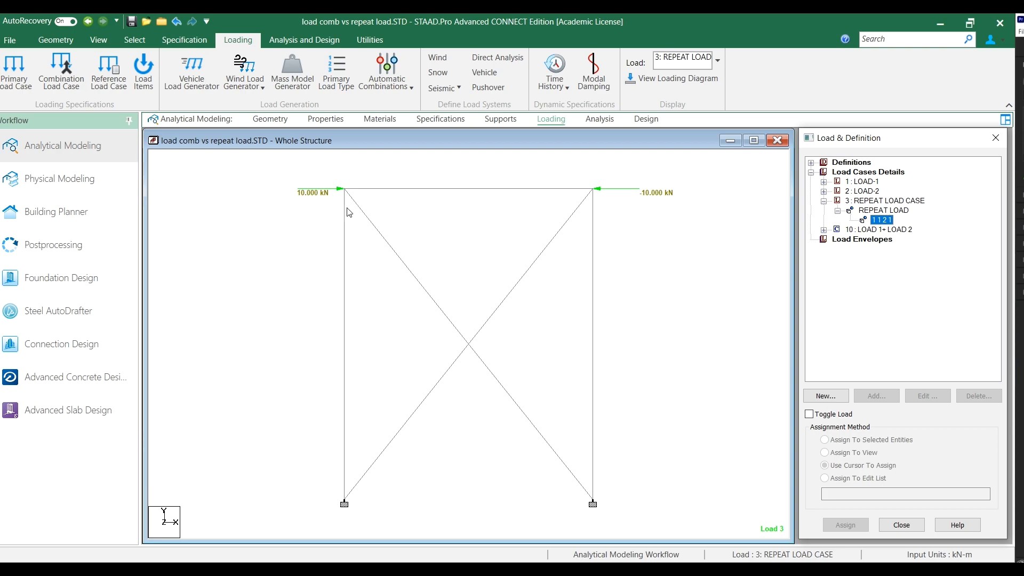
mouse_move(331, 181)
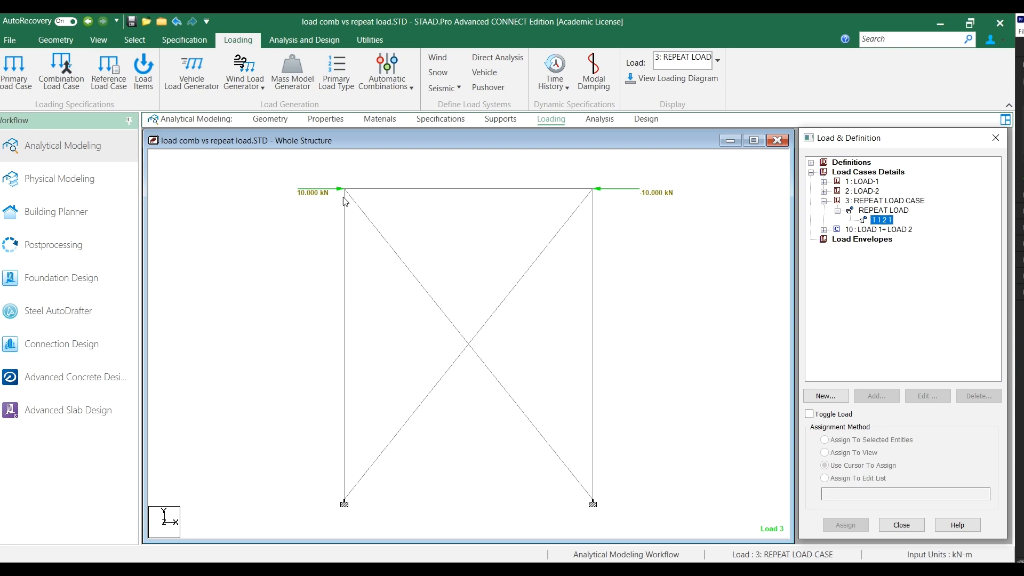
mouse_move(333, 200)
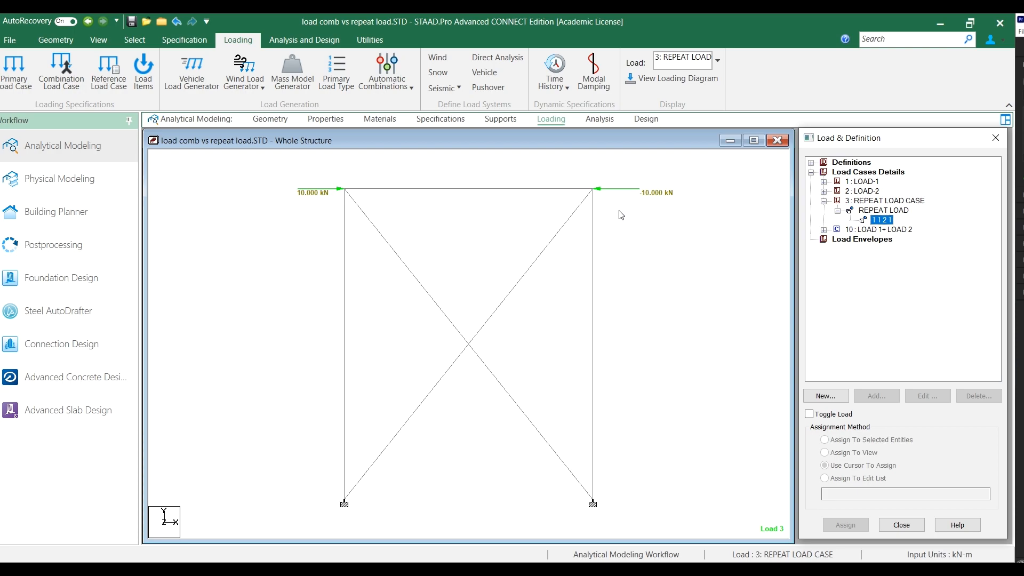
mouse_move(599, 291)
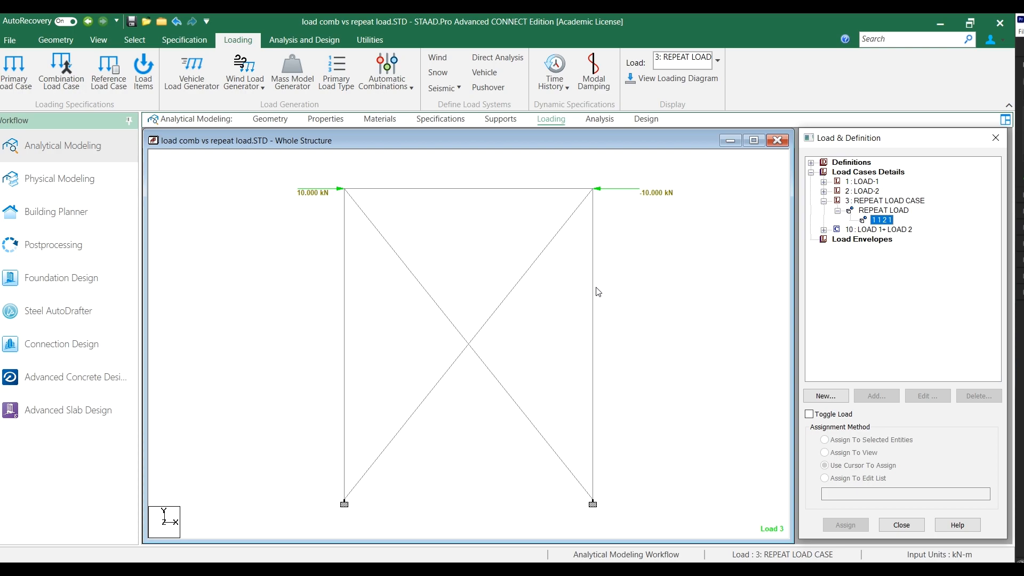
mouse_move(517, 321)
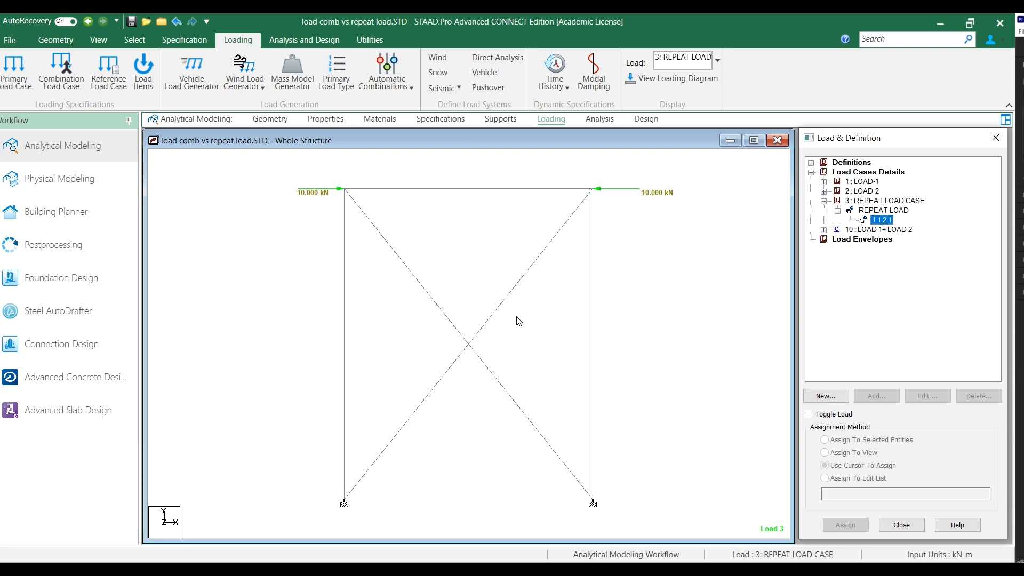
mouse_move(665, 343)
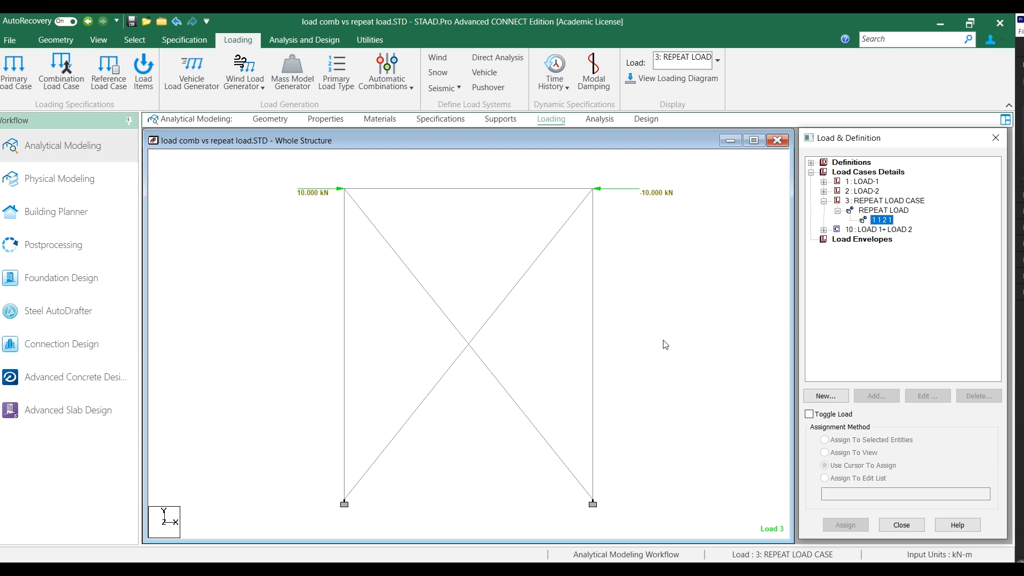